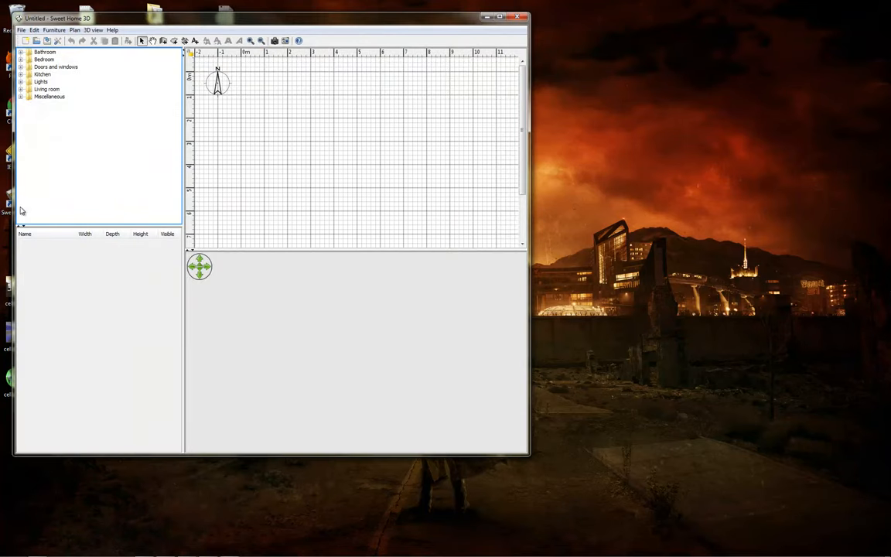
Step: Maximize Sweet Home 3D and enter Create rooms mode, dismissing the tip dialog
click(500, 17)
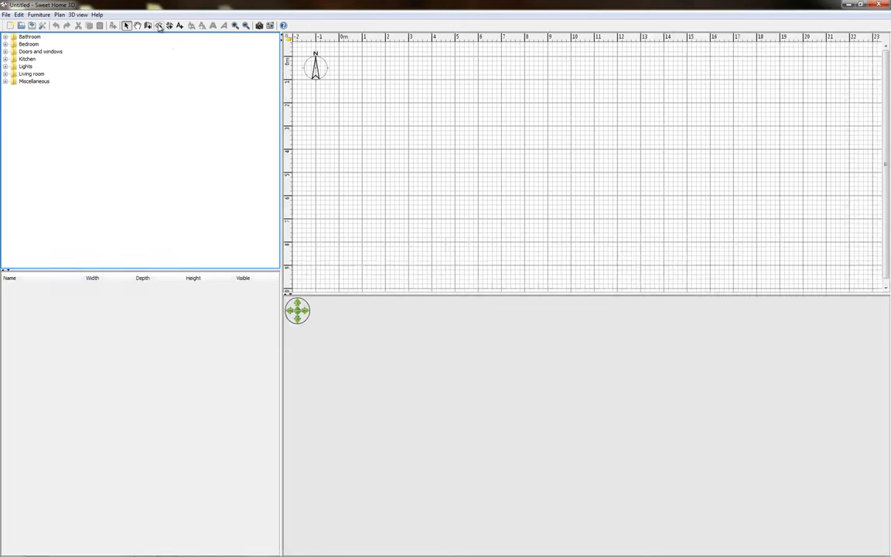
mouse_move(158, 24)
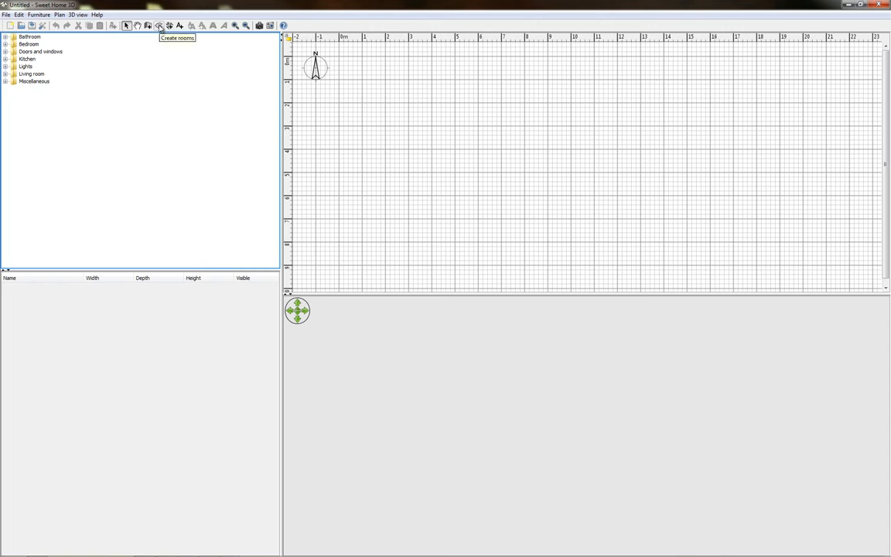
mouse_move(210, 44)
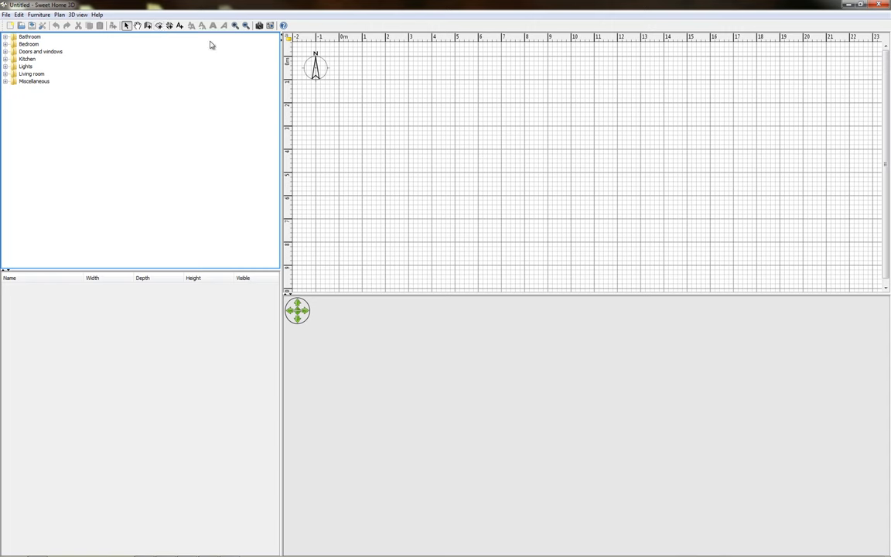
mouse_move(159, 25)
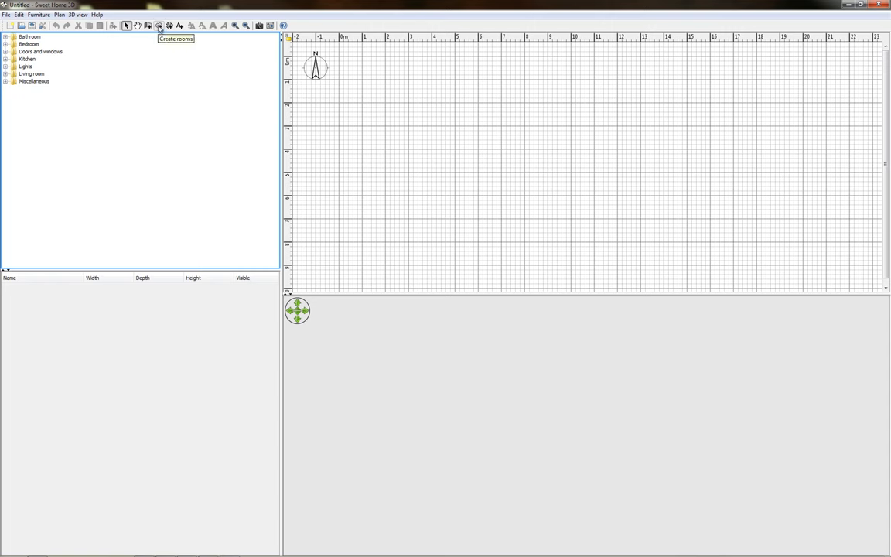
click(158, 25)
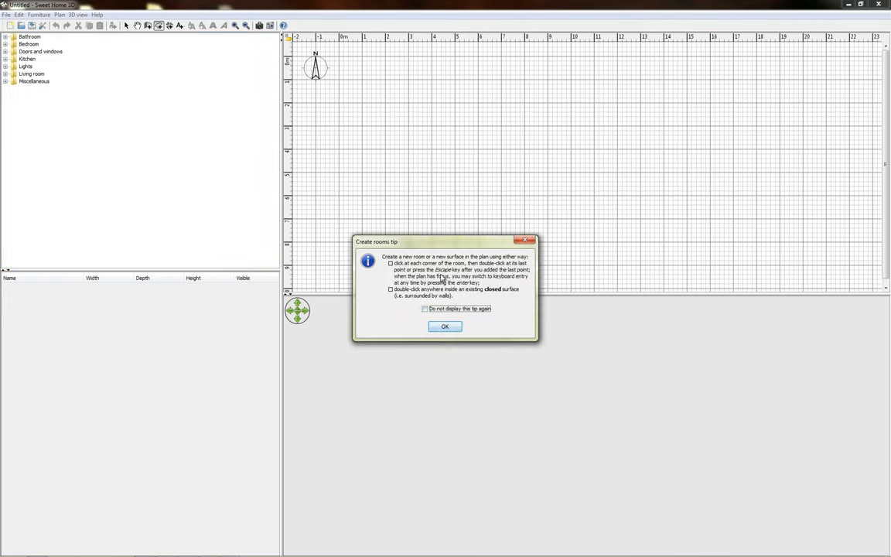
click(445, 325)
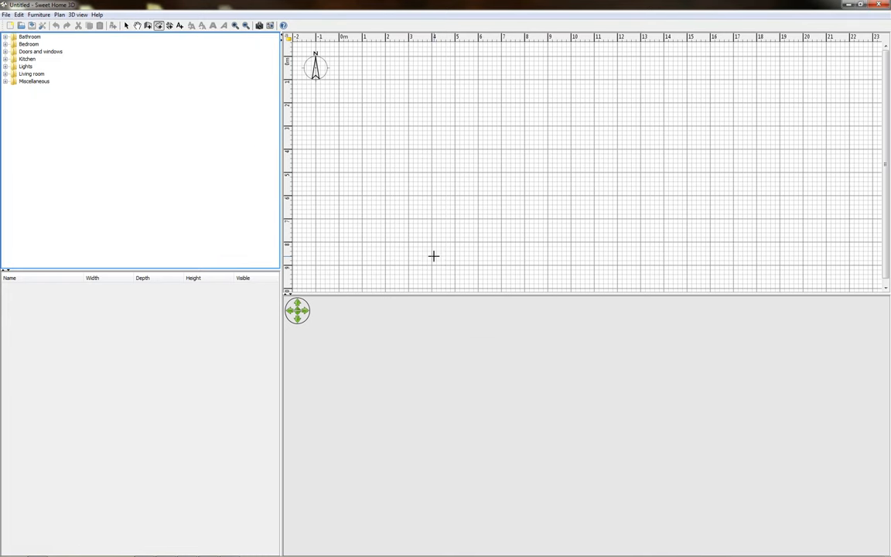
Step: Trace a rectangular 24.84 m² room and surround it with walls via Create walls
drag(433, 111, 433, 257)
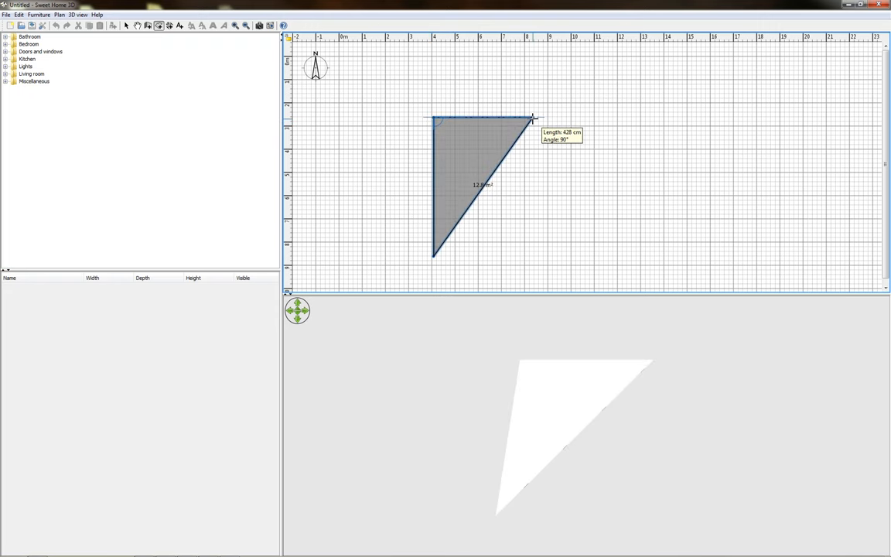
drag(534, 117, 526, 117)
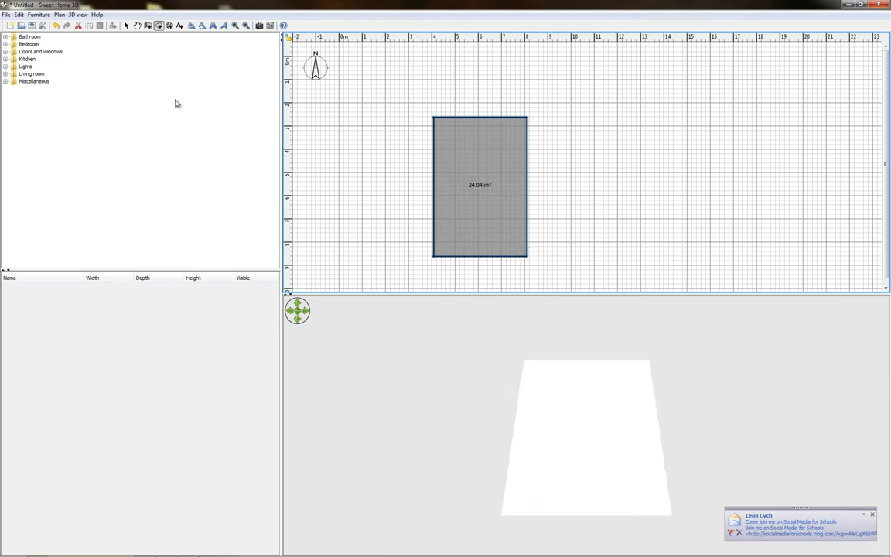
click(147, 25)
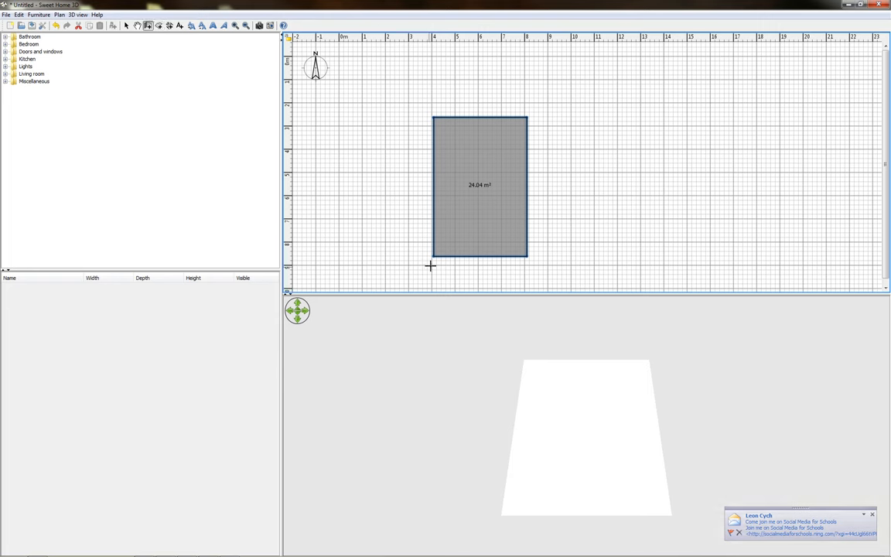
click(431, 114)
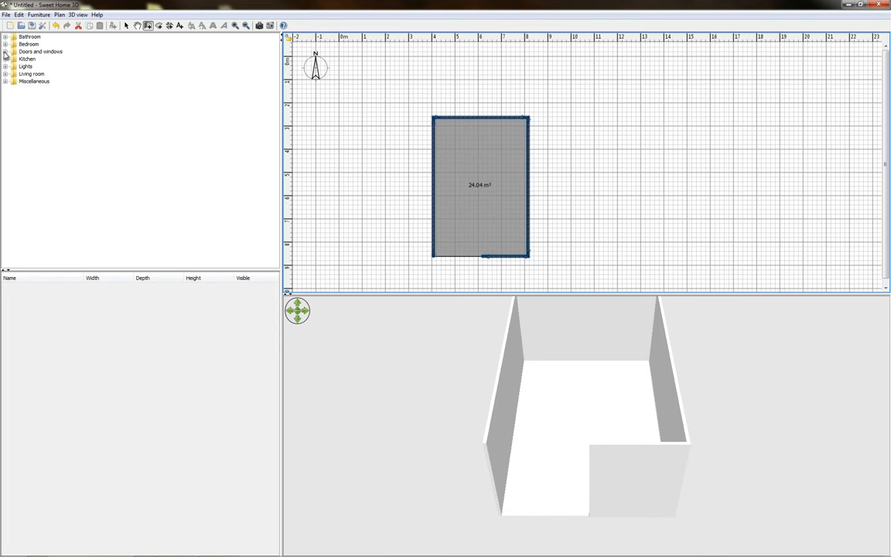
Step: Place a Door from Doors and windows on the bottom wall and confirm its properties
click(6, 51)
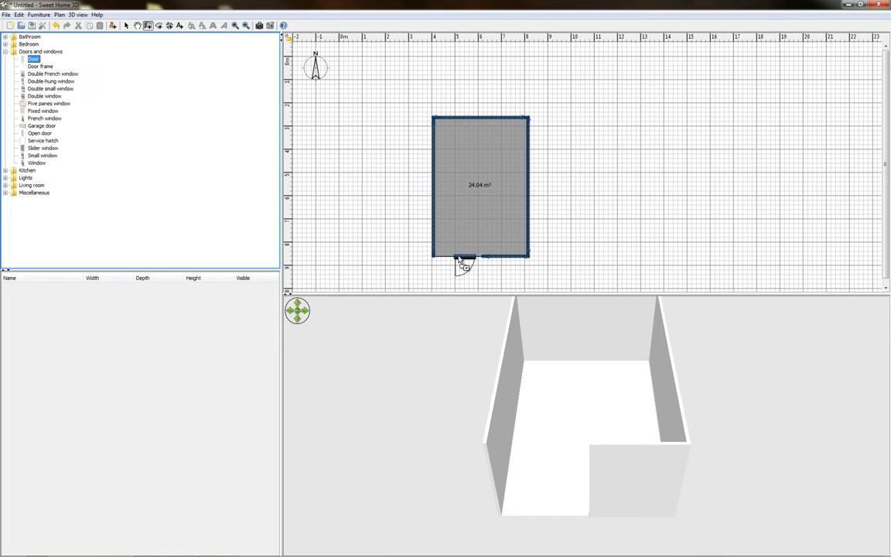
click(470, 260)
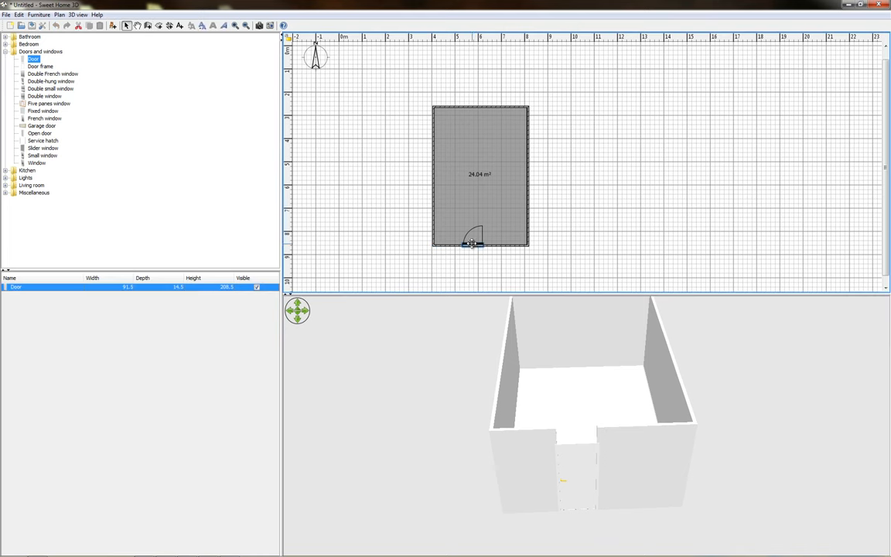
double_click(473, 240)
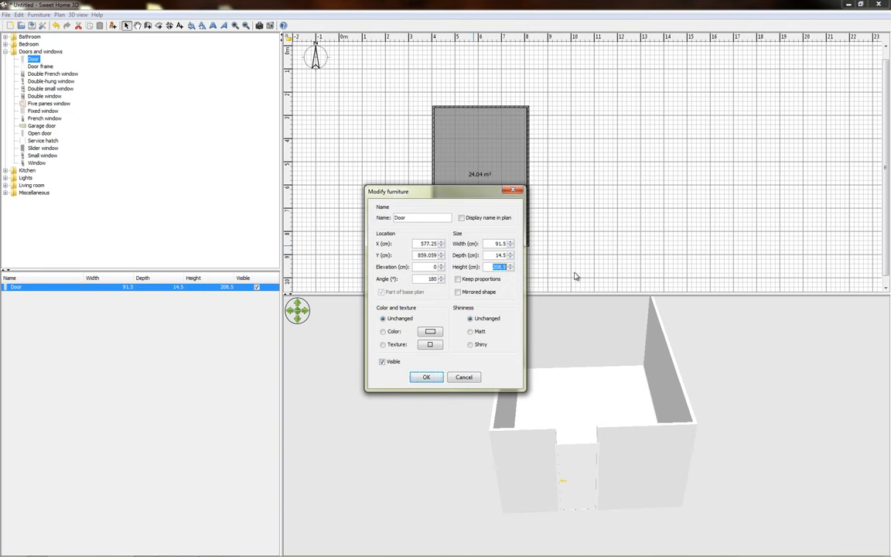
click(427, 377)
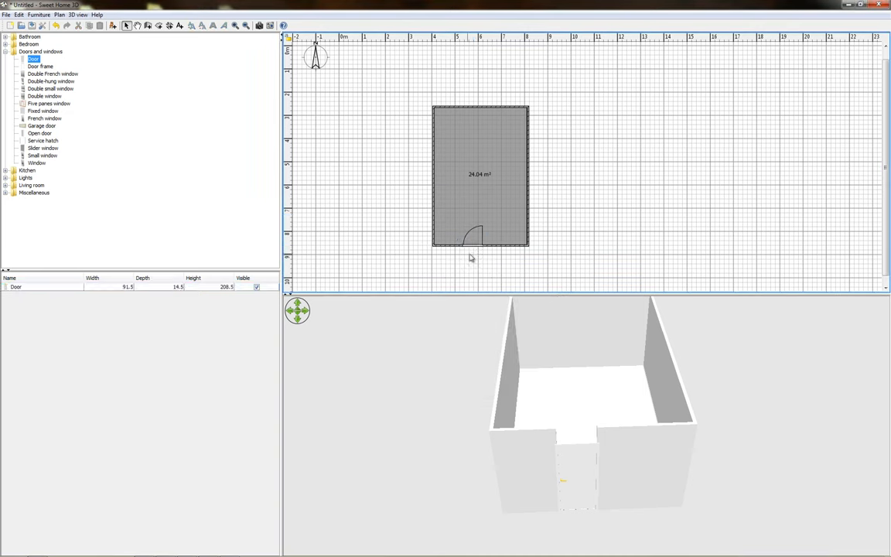
click(474, 239)
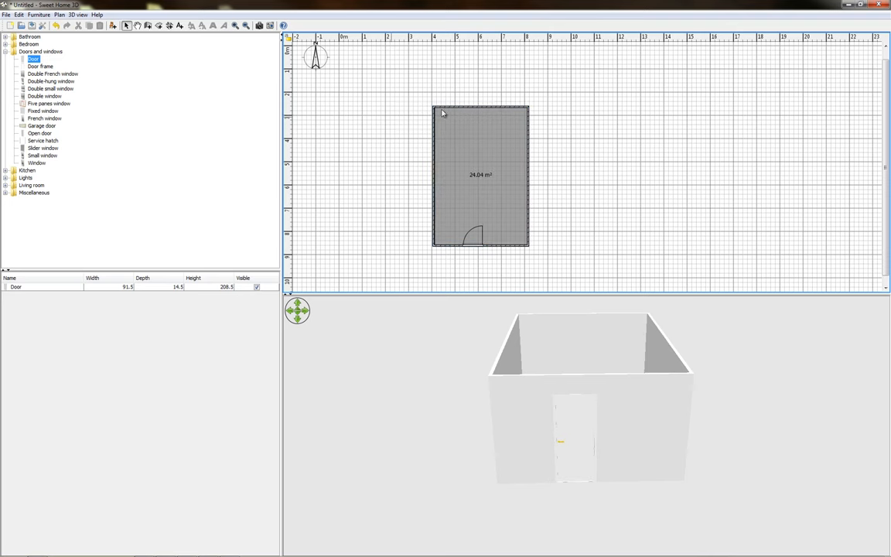
Step: Switch the 3D view to Virtual visit from the plan's context menu and orbit around the room
right_click(479, 174)
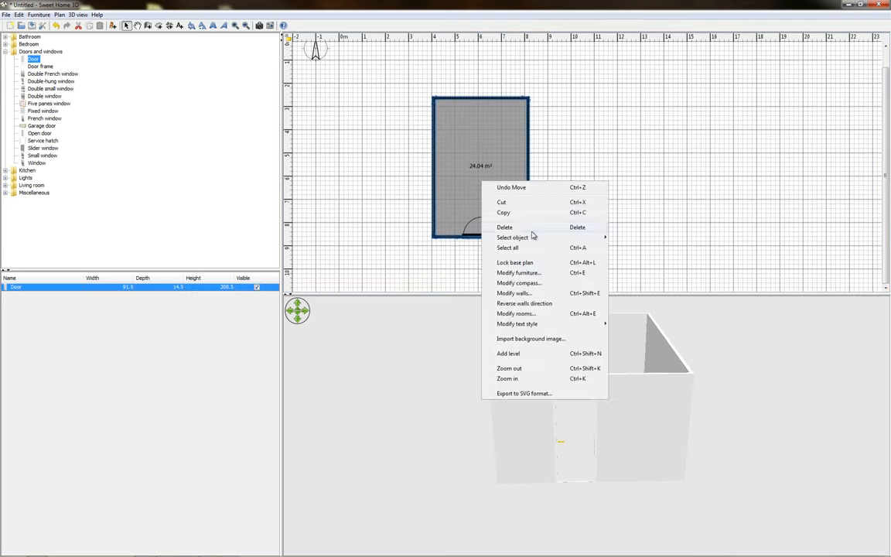
click(455, 199)
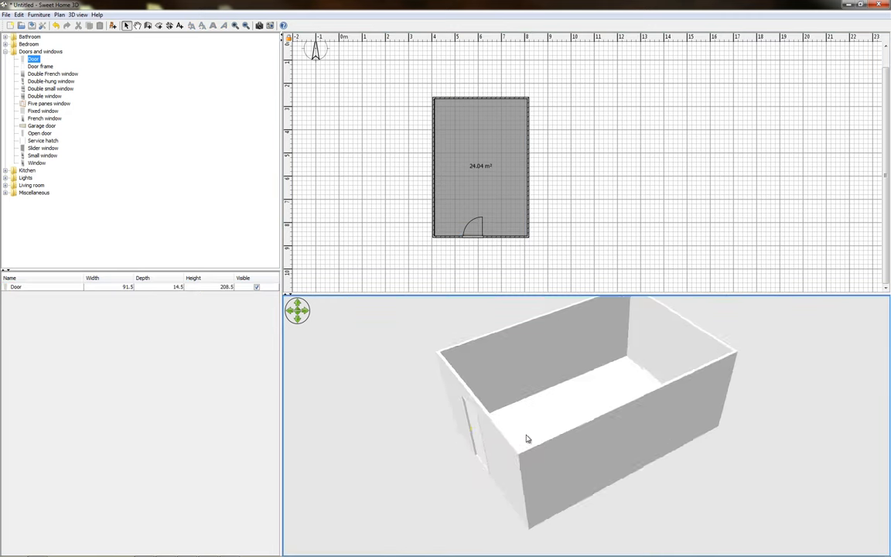
drag(529, 439, 545, 367)
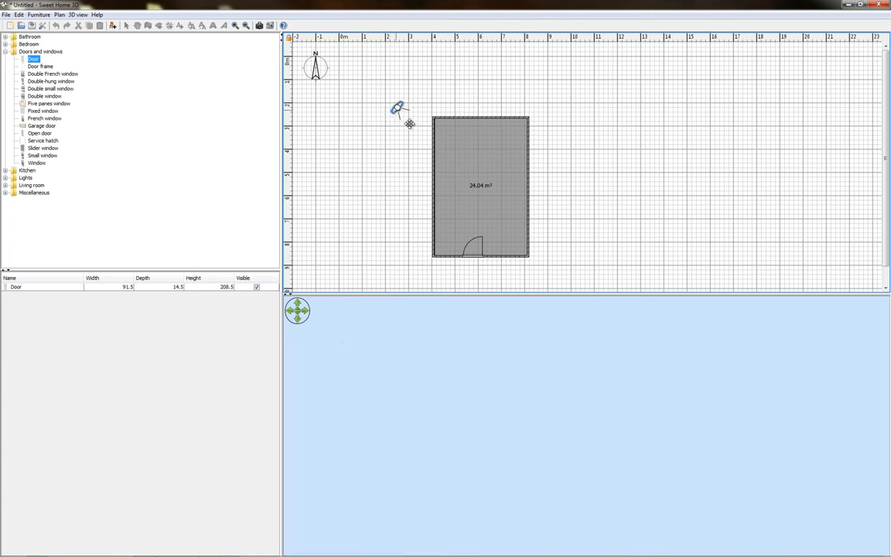
Step: Move the visitor into the room's top-left corner and add a Five panes window
drag(399, 108, 448, 131)
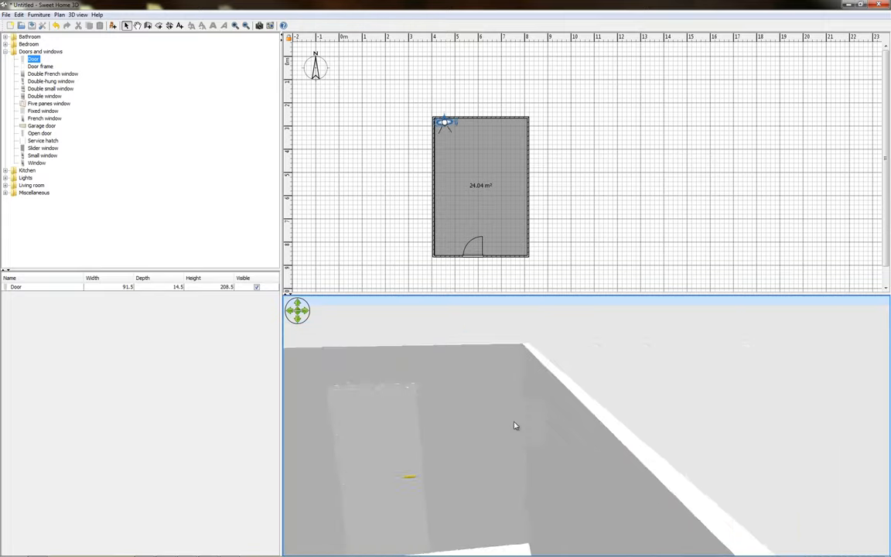
drag(516, 426, 575, 410)
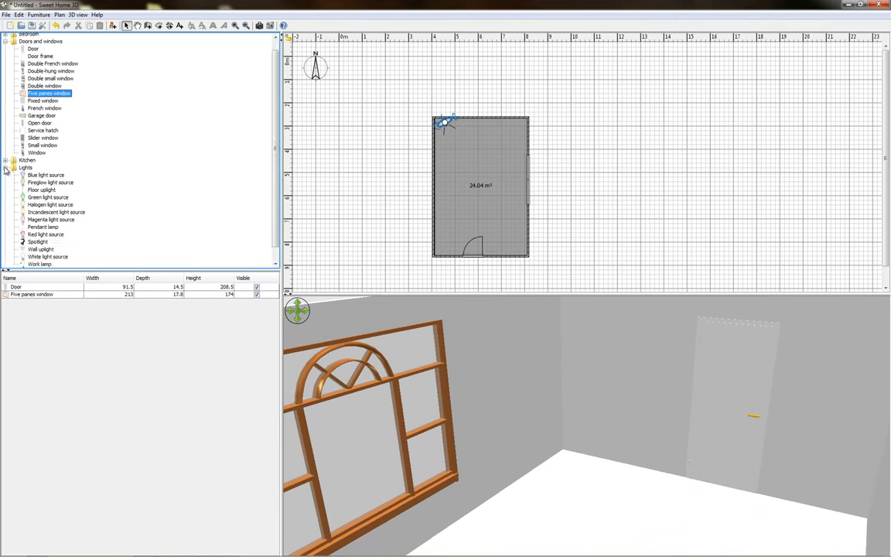
Step: Place the clothes washer and fridge & freezer from the Kitchen category in the room
click(6, 159)
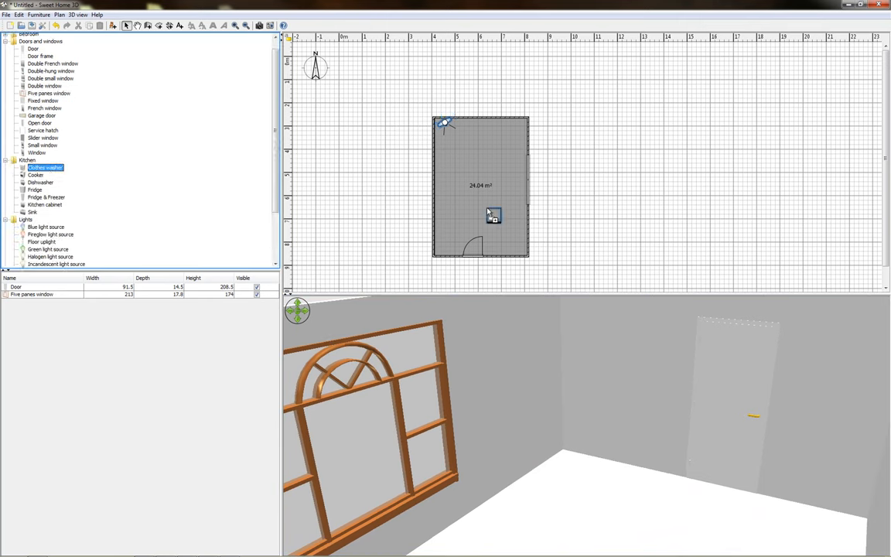
drag(494, 215, 520, 249)
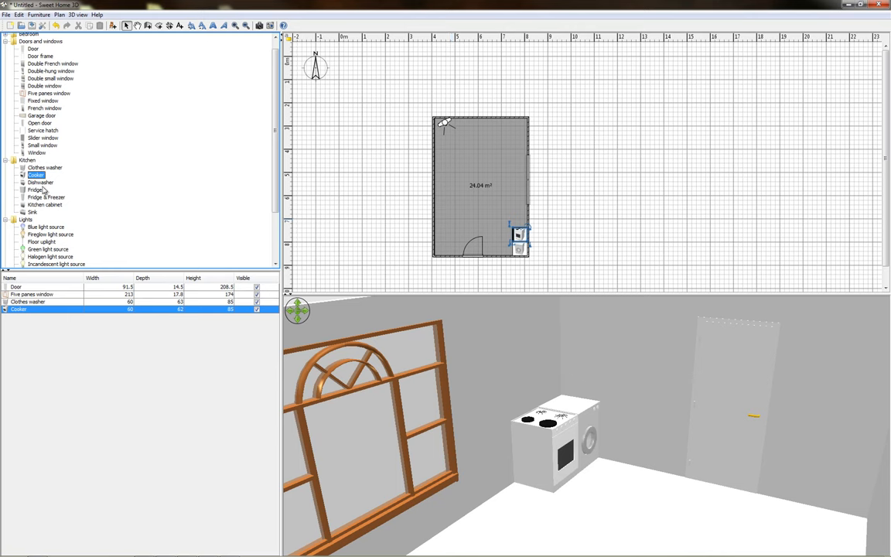
click(40, 183)
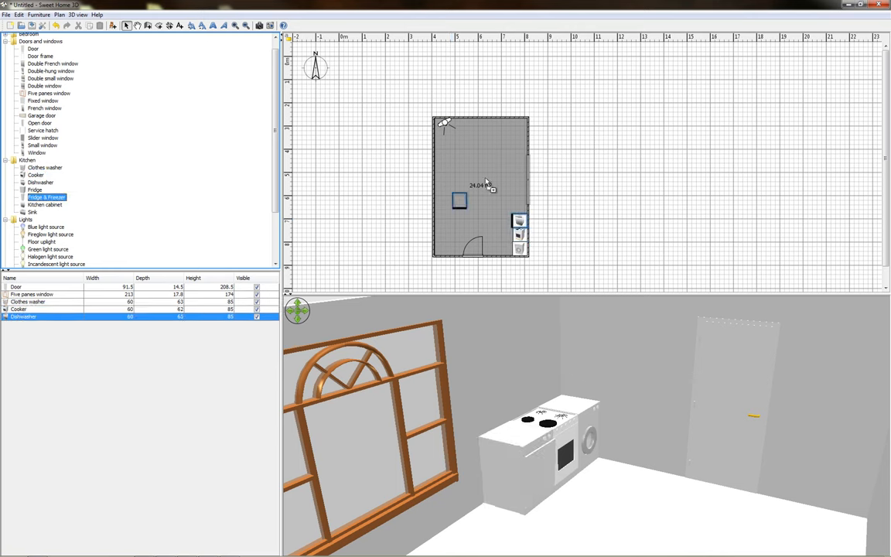
drag(458, 201, 520, 123)
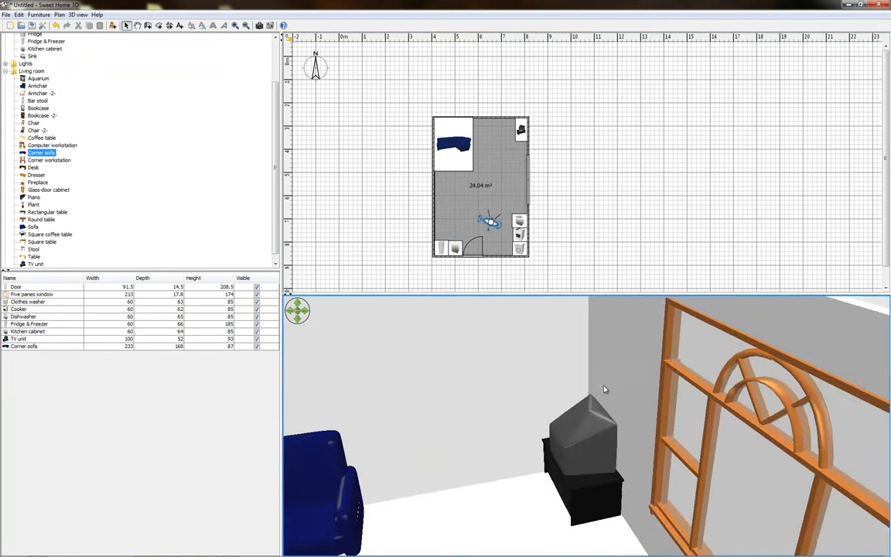
Step: Review the TV unit's Modify furniture settings and confirm them
double_click(519, 131)
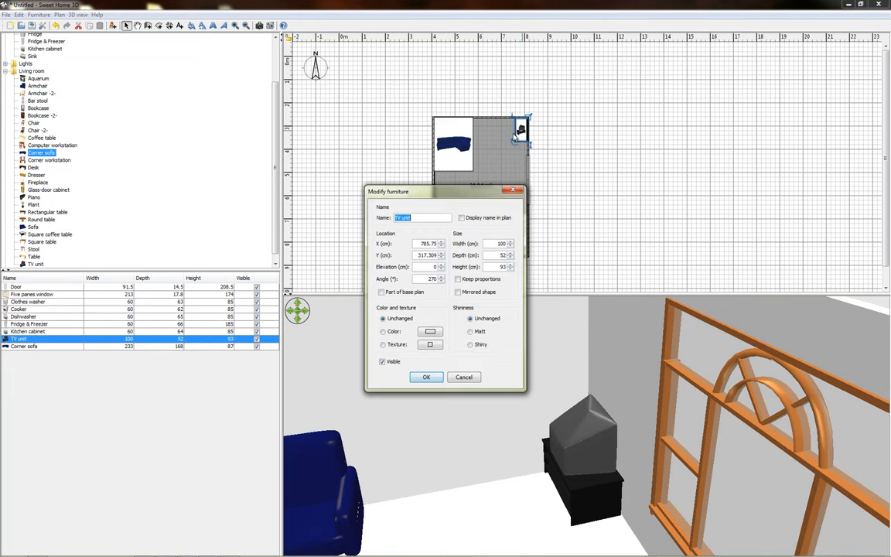
click(425, 378)
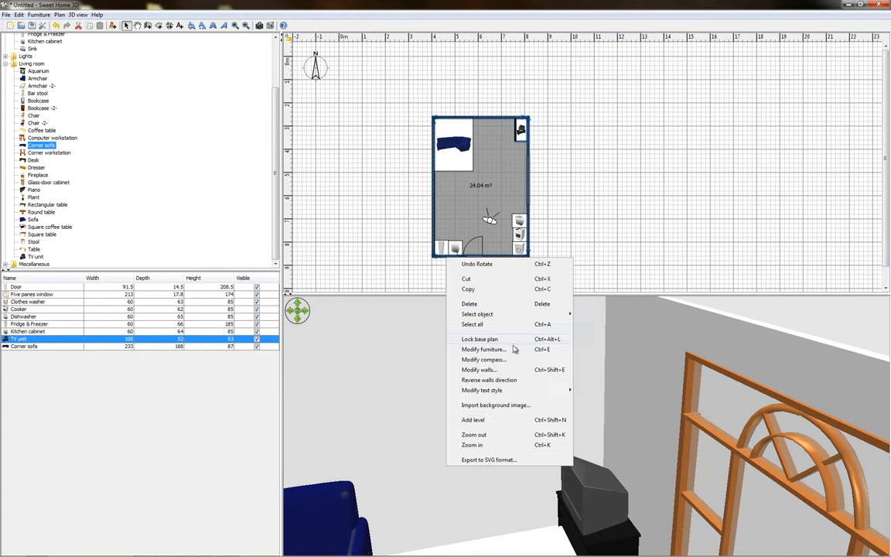
click(477, 369)
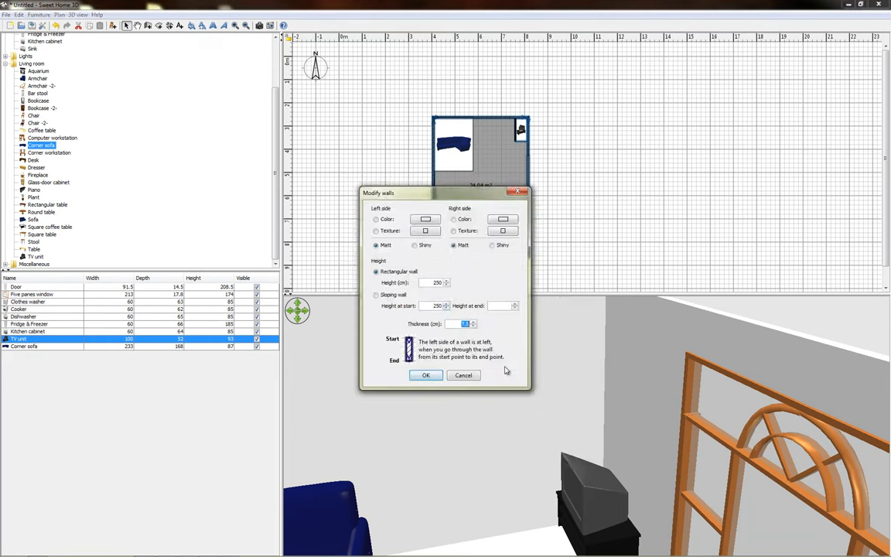
click(377, 219)
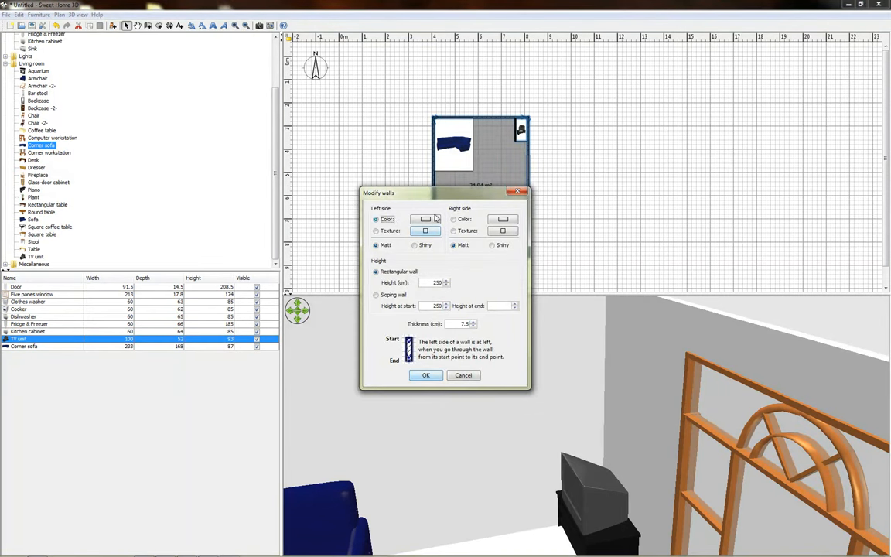
click(424, 219)
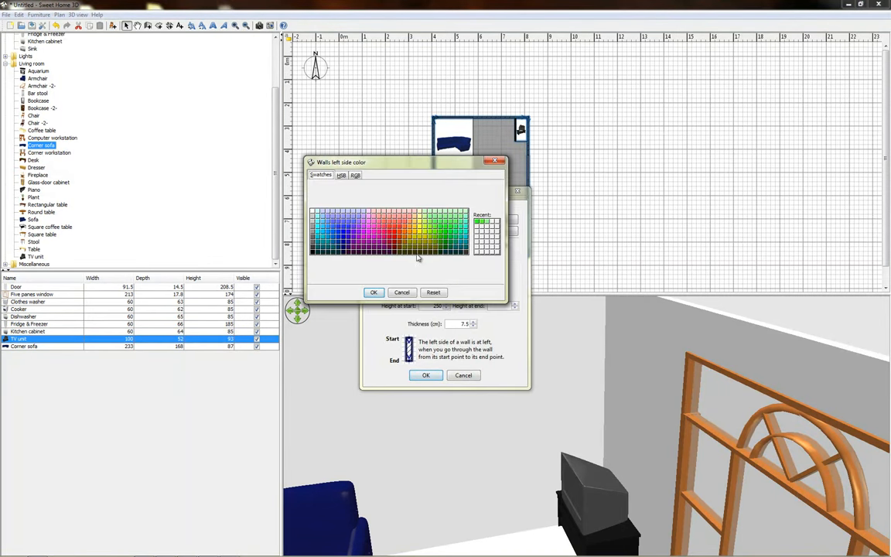
click(373, 290)
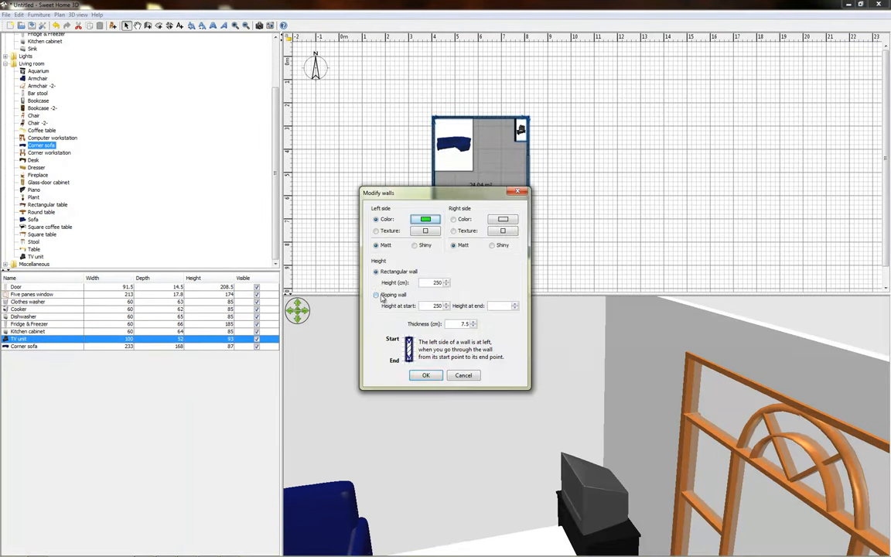
click(425, 376)
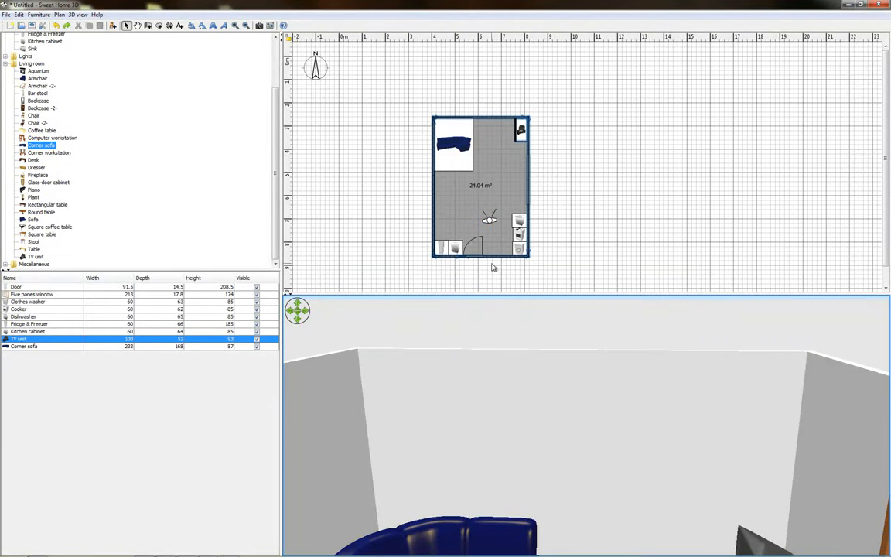
right_click(492, 266)
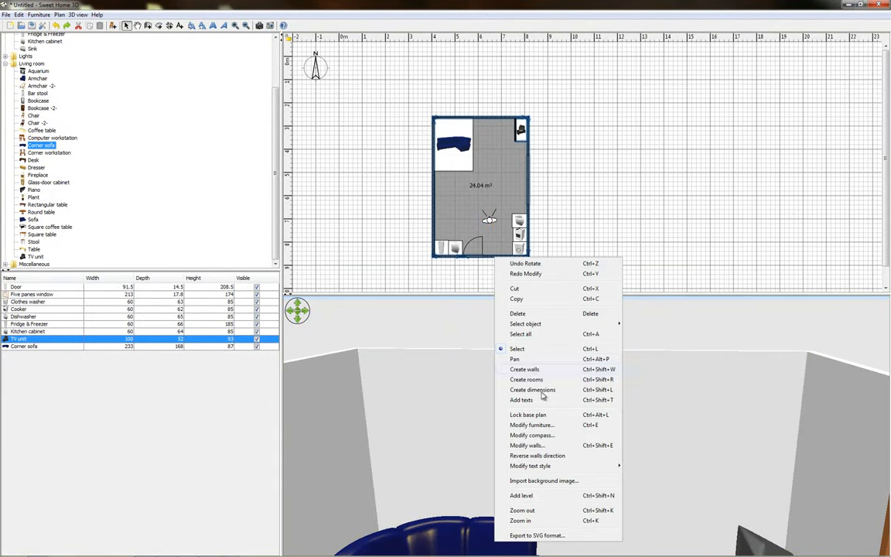
click(526, 446)
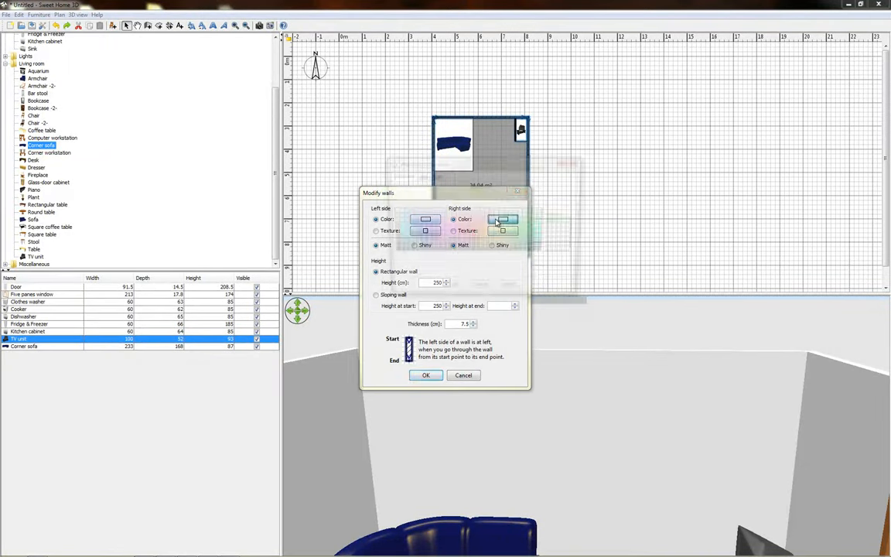
click(503, 220)
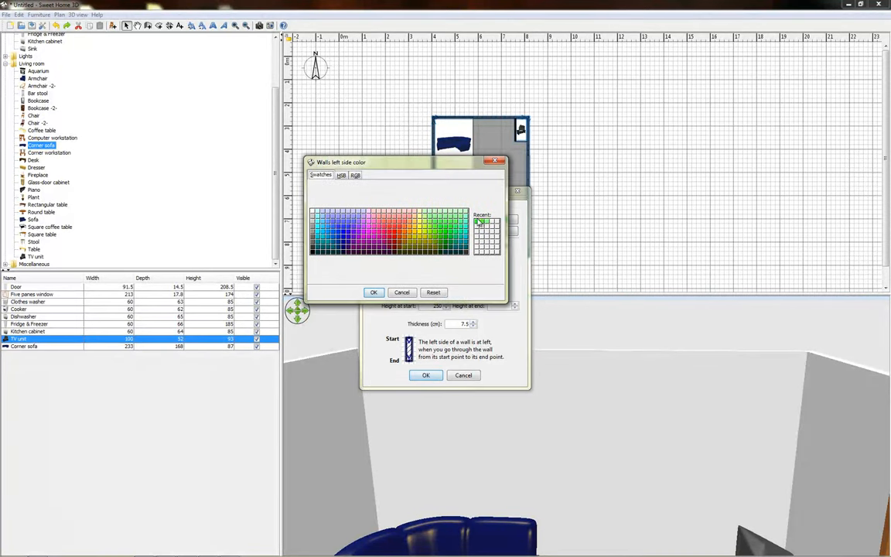
click(374, 293)
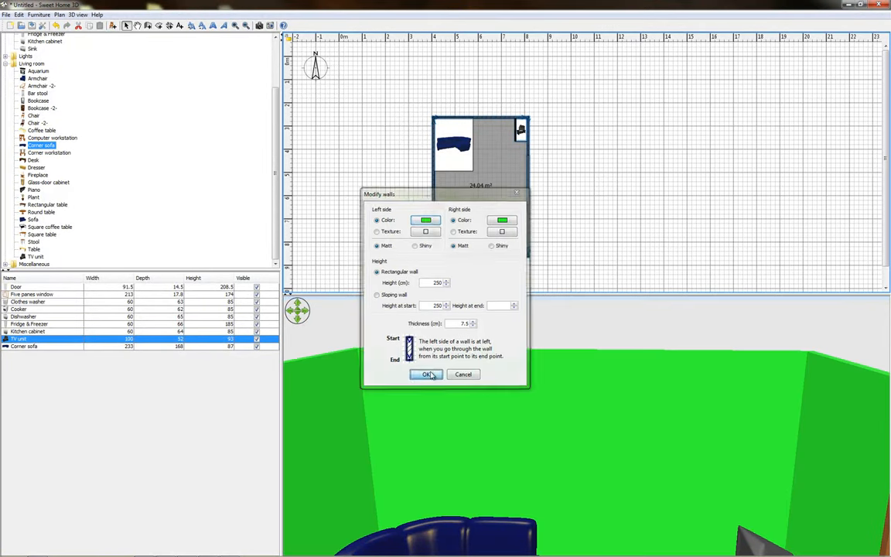
click(426, 375)
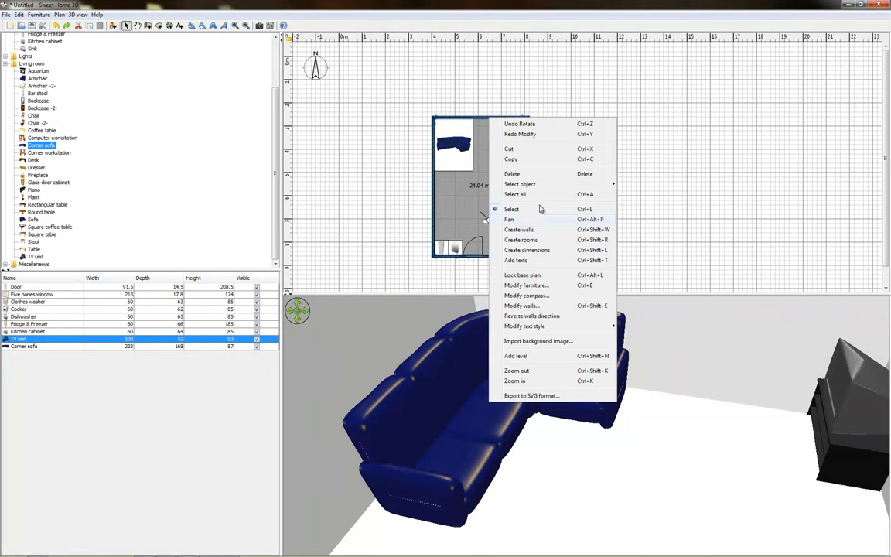
Step: Apply the stone wall texture to the walls' right side in Modify walls
click(523, 306)
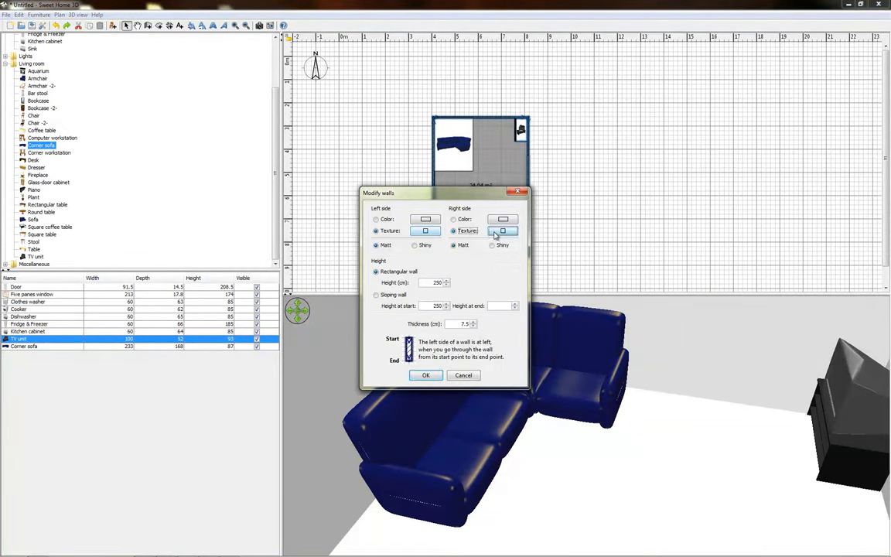
click(503, 231)
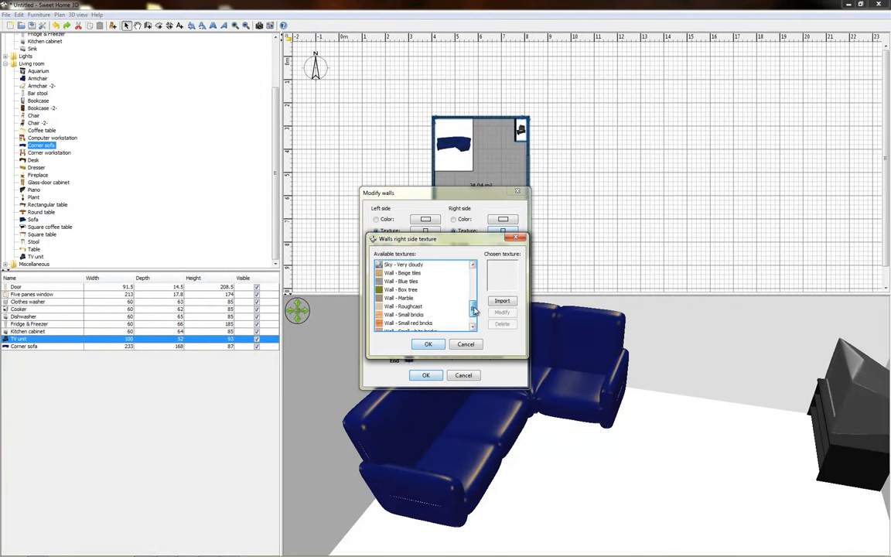
click(402, 289)
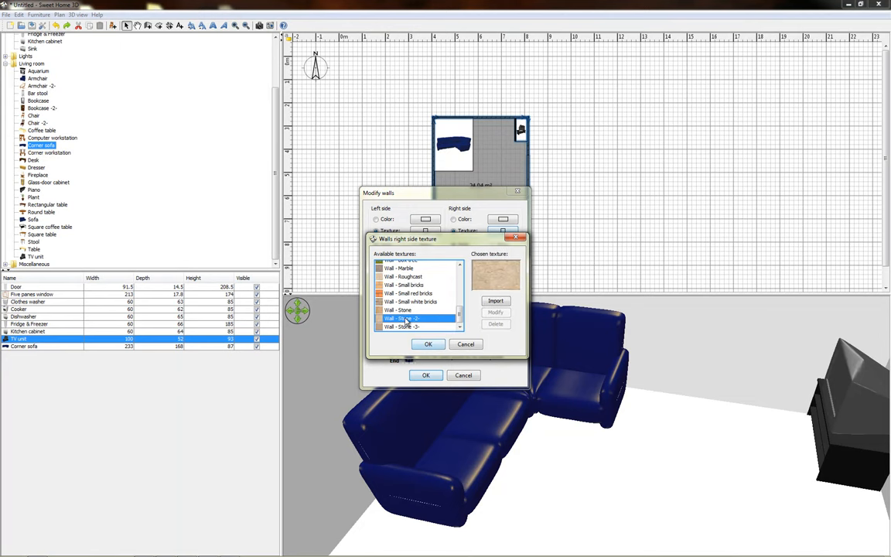
click(427, 343)
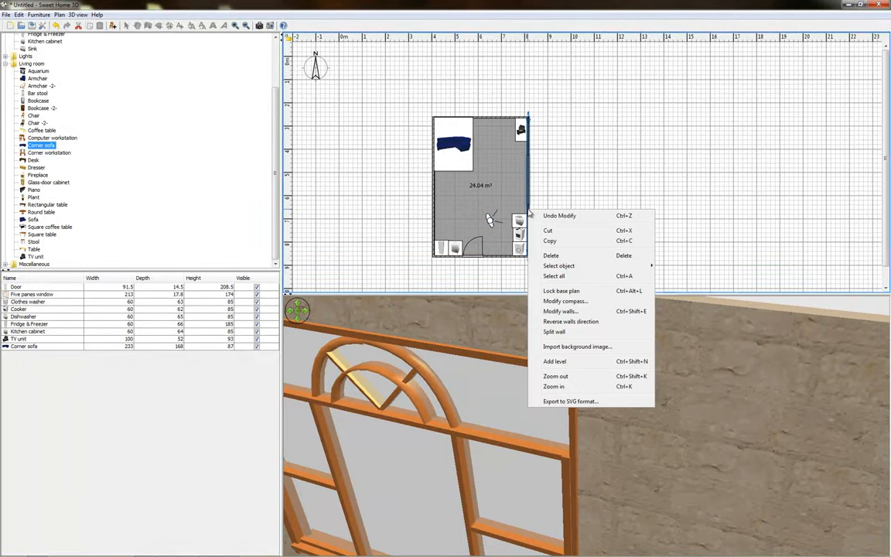
Step: Texture another wall's other side with stone in Modify walls and confirm
click(565, 310)
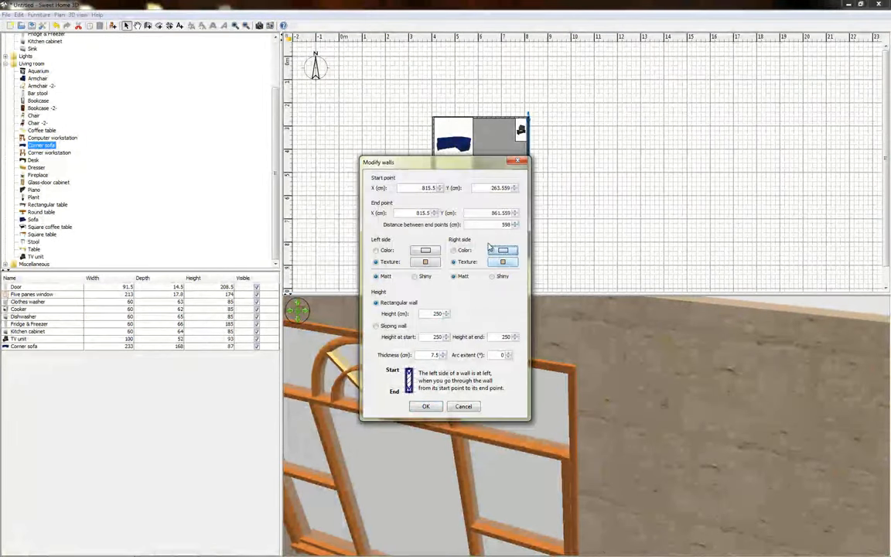
click(501, 250)
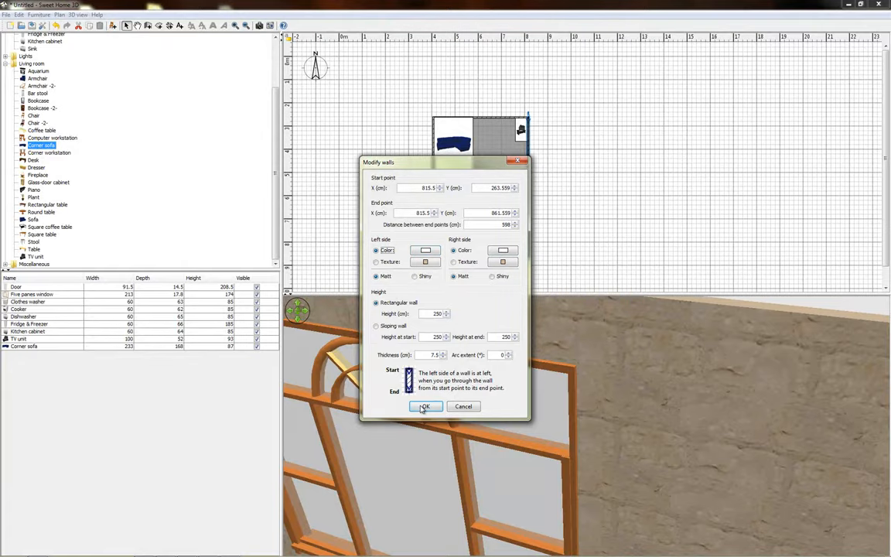
click(424, 406)
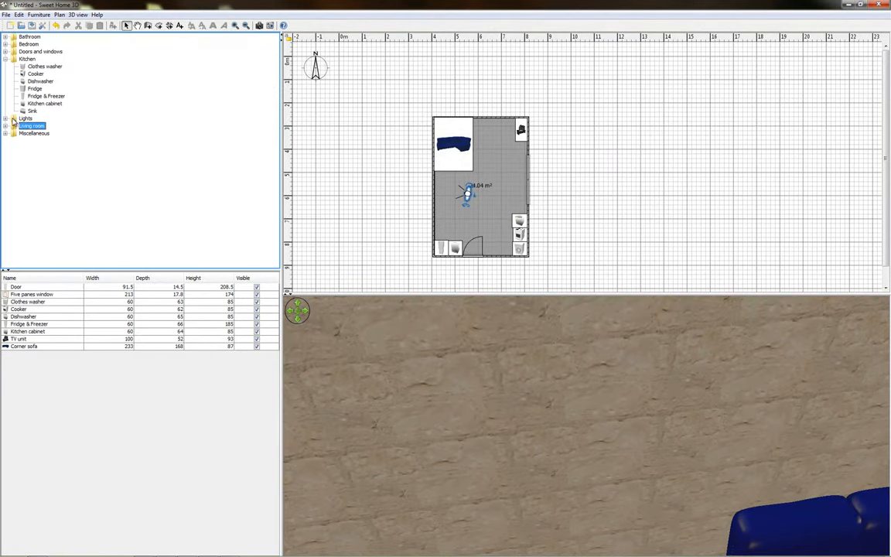
Step: From the Lights category add the incandescent light sources and the white light source
click(16, 117)
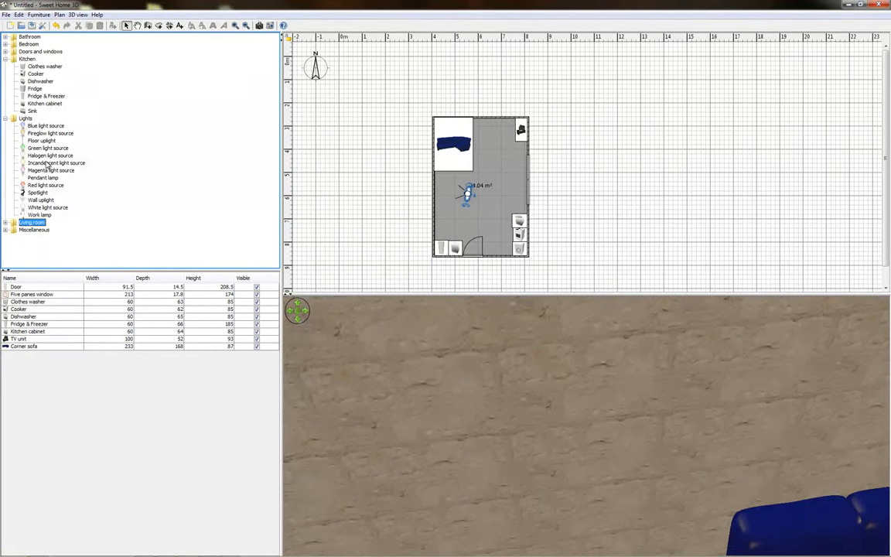
click(56, 162)
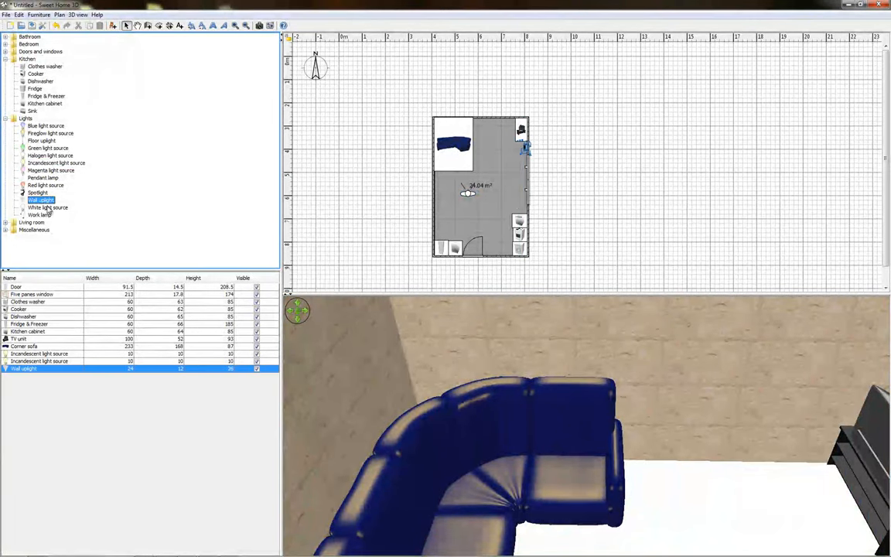
click(49, 207)
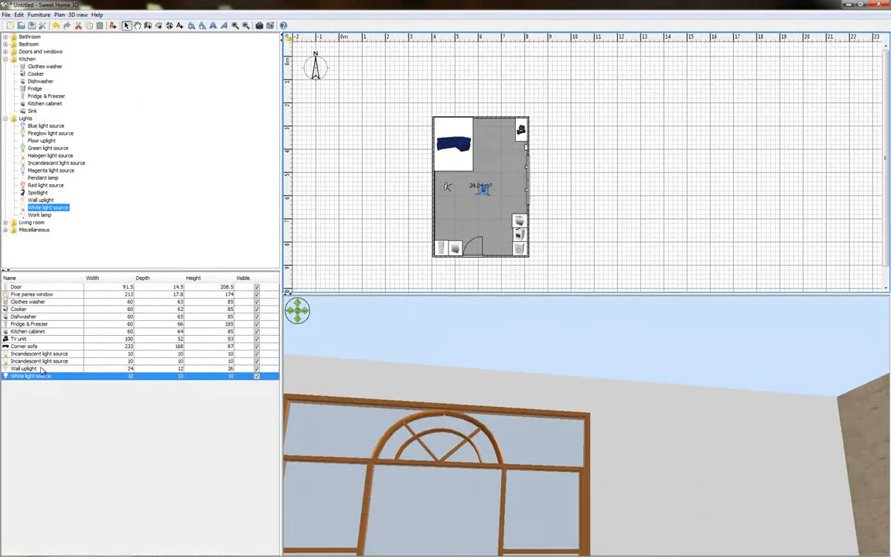
Step: Give the white light and an incandescent light new elevations in Modify furniture, then face the kitchen
double_click(31, 376)
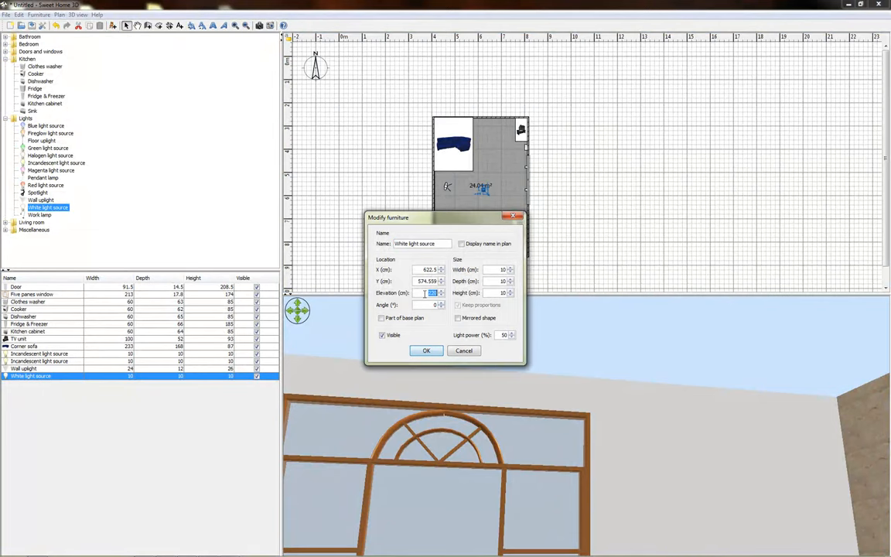
click(425, 350)
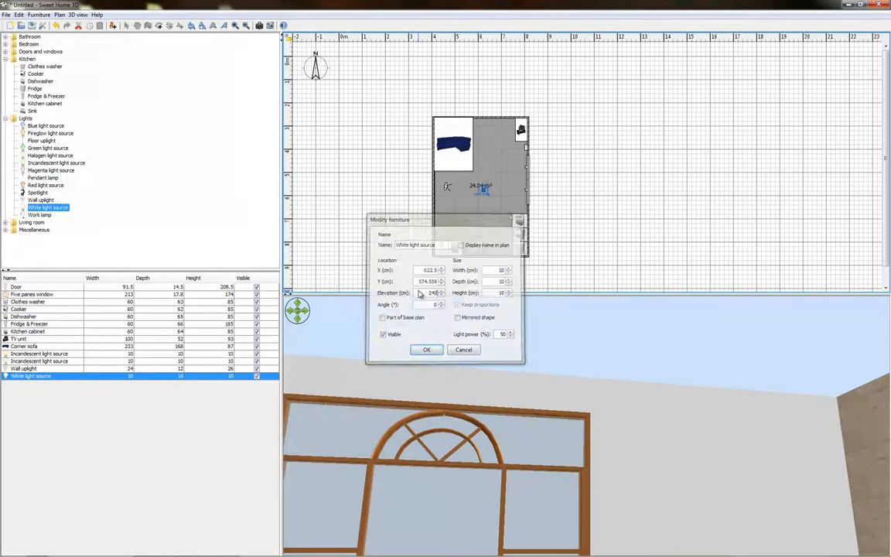
click(427, 350)
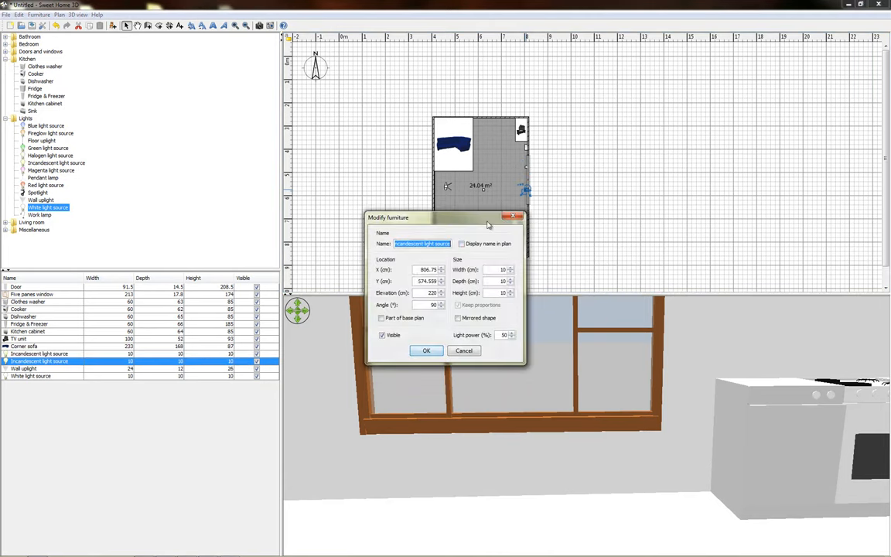
click(427, 350)
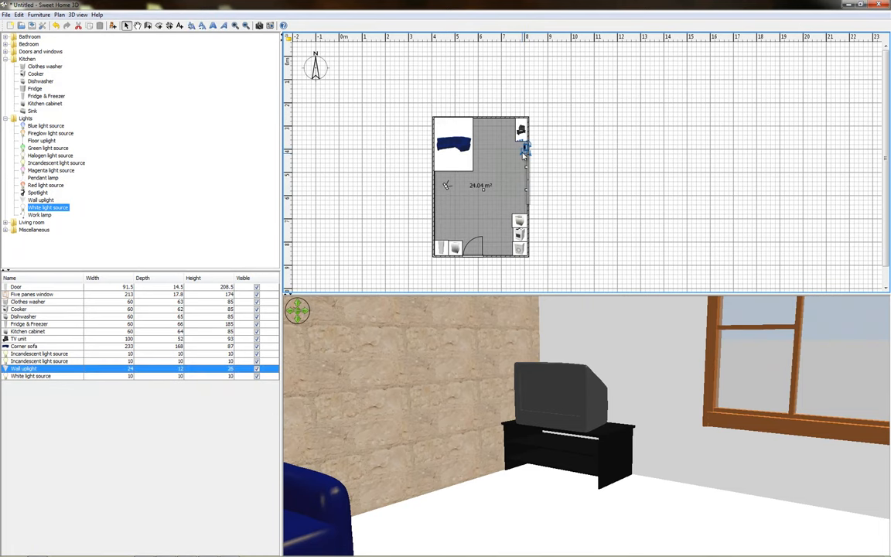
drag(526, 147, 510, 157)
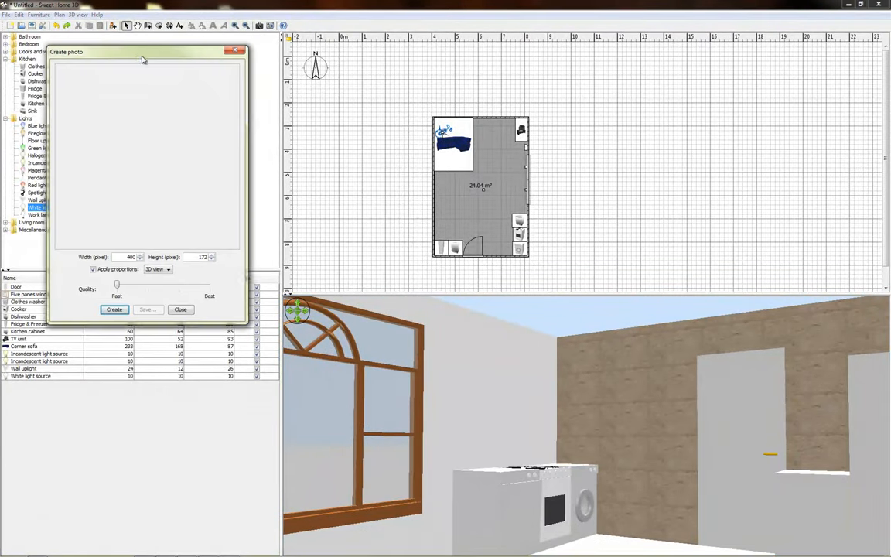
Step: Render the kitchen photo at best quality and wait until the preview completes
drag(143, 53, 374, 120)
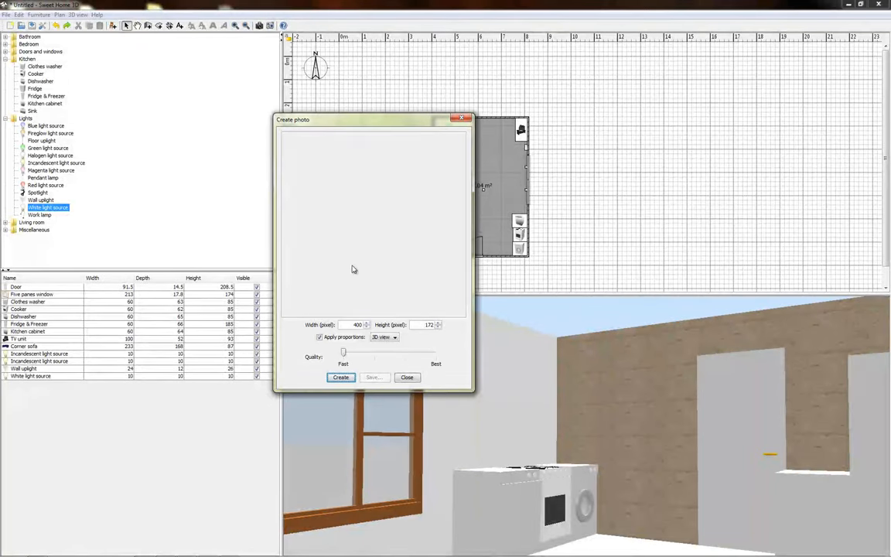
click(340, 377)
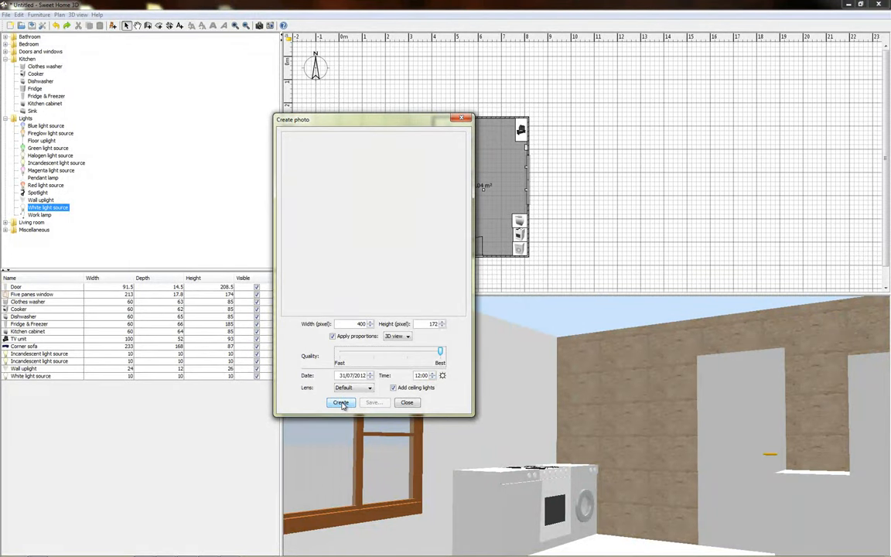
click(340, 402)
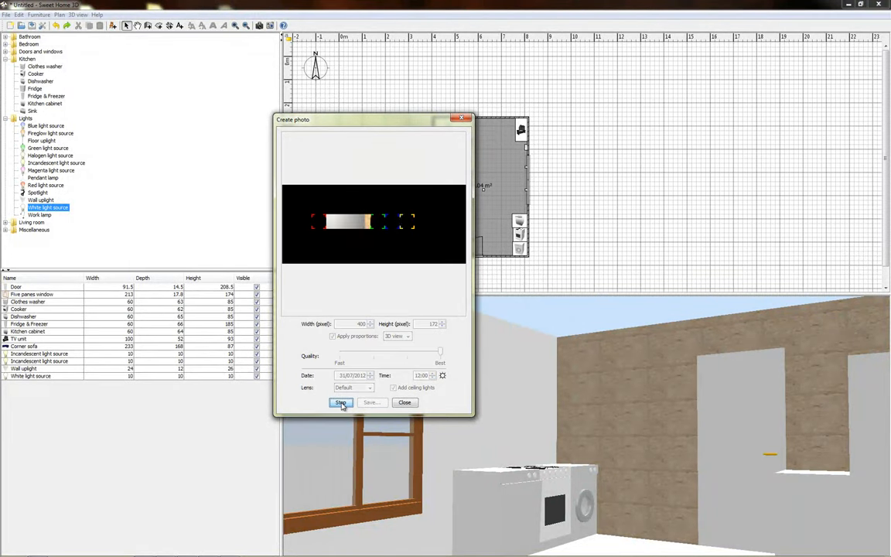
click(340, 402)
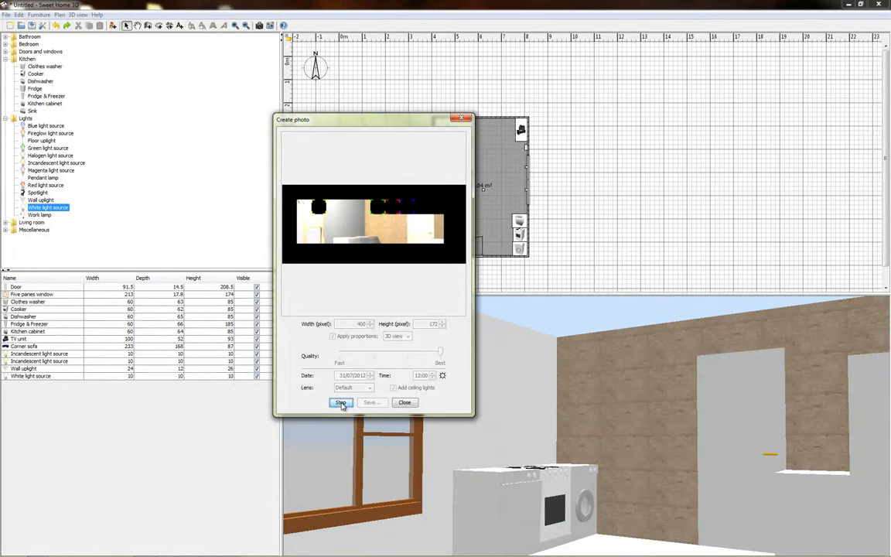
click(340, 402)
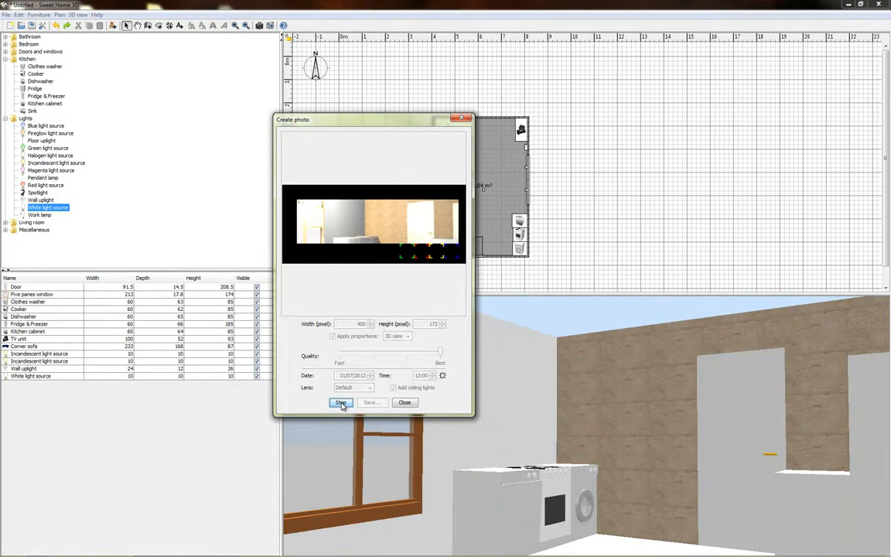
click(341, 402)
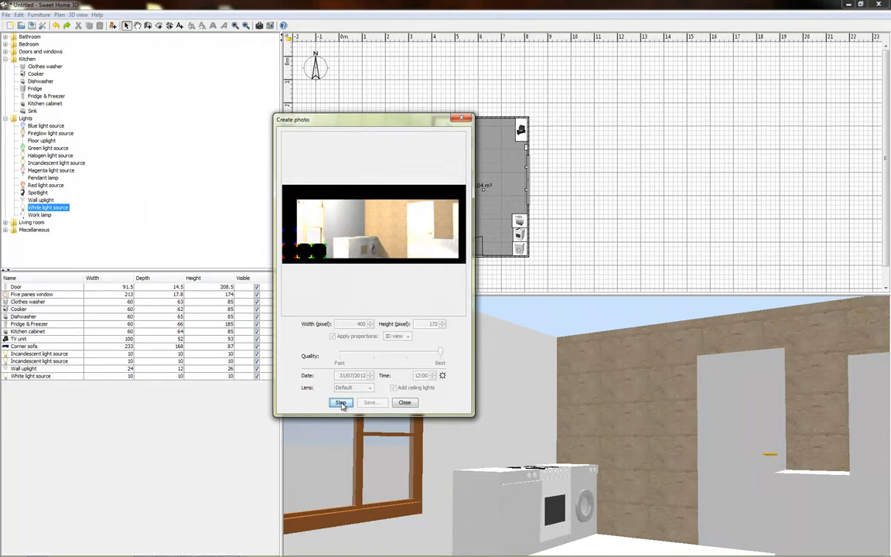
click(340, 402)
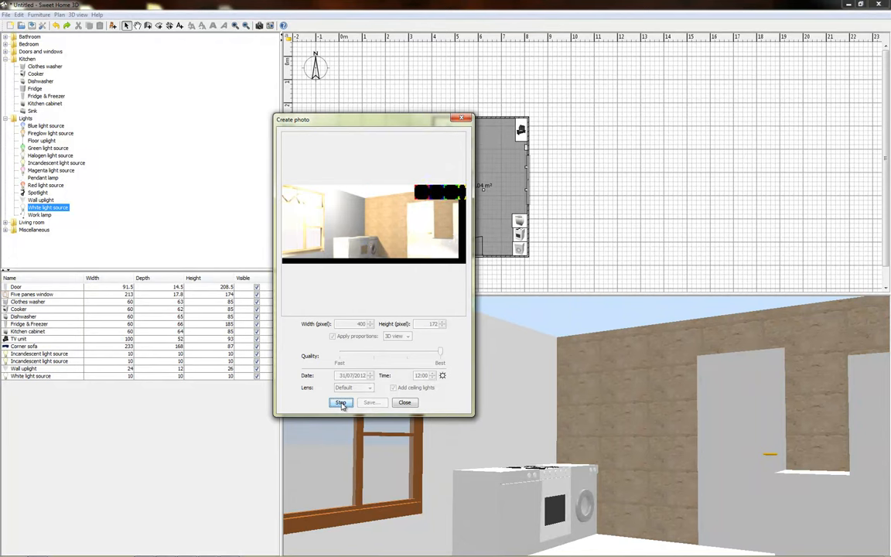
click(340, 402)
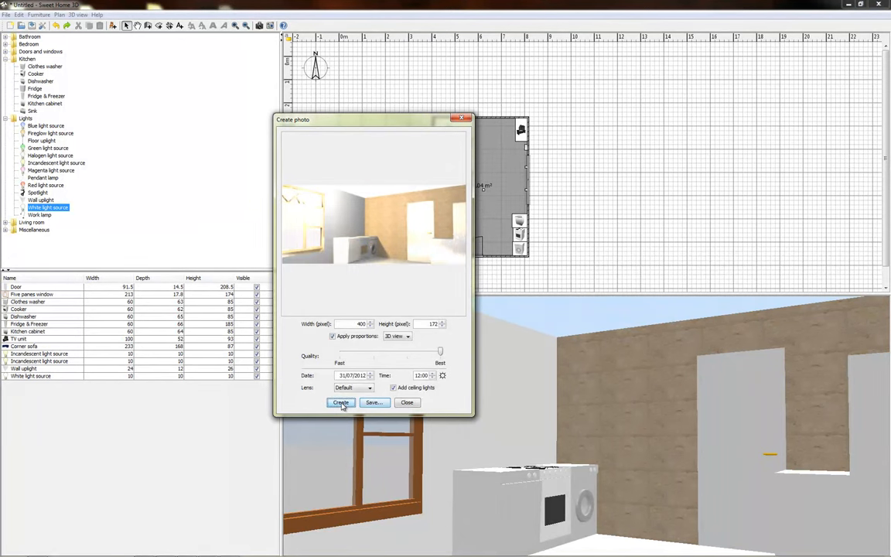
click(396, 335)
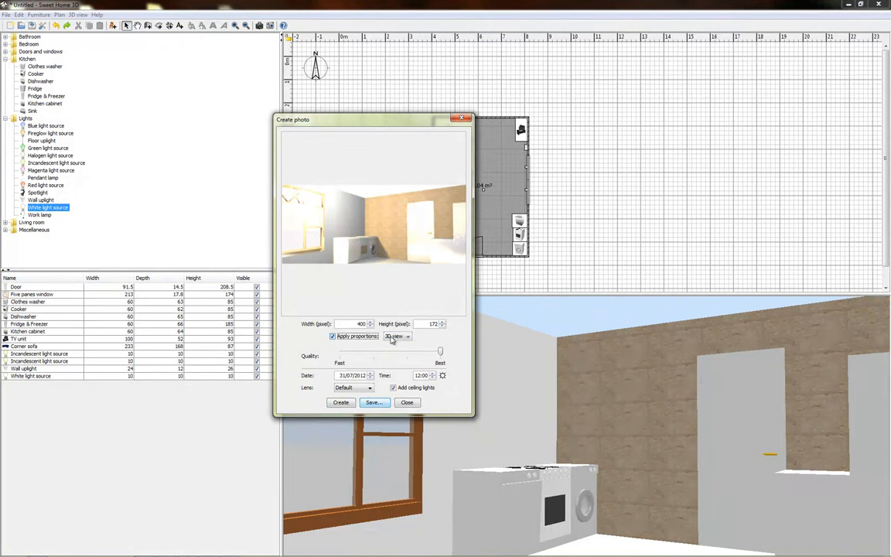
Step: Choose the Fisheye lens, giving an 800 by 800 square photo, and start its render
click(409, 335)
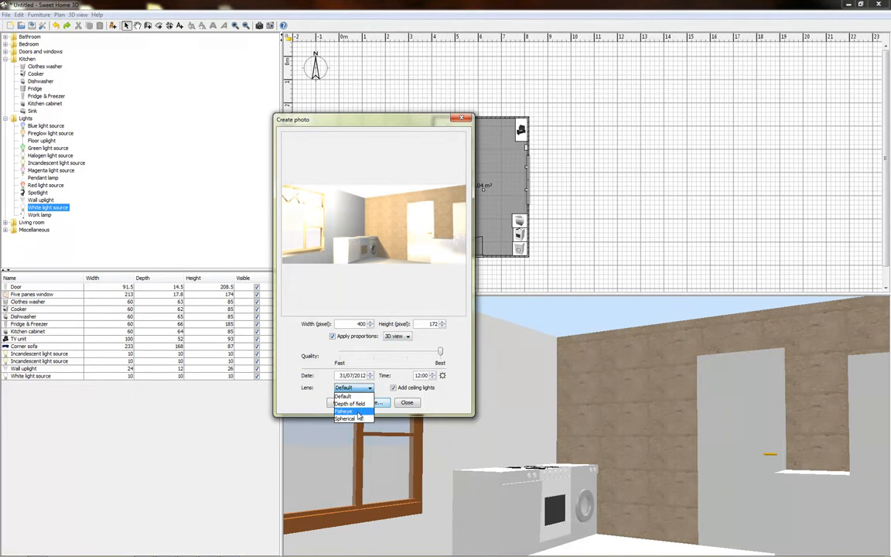
click(352, 412)
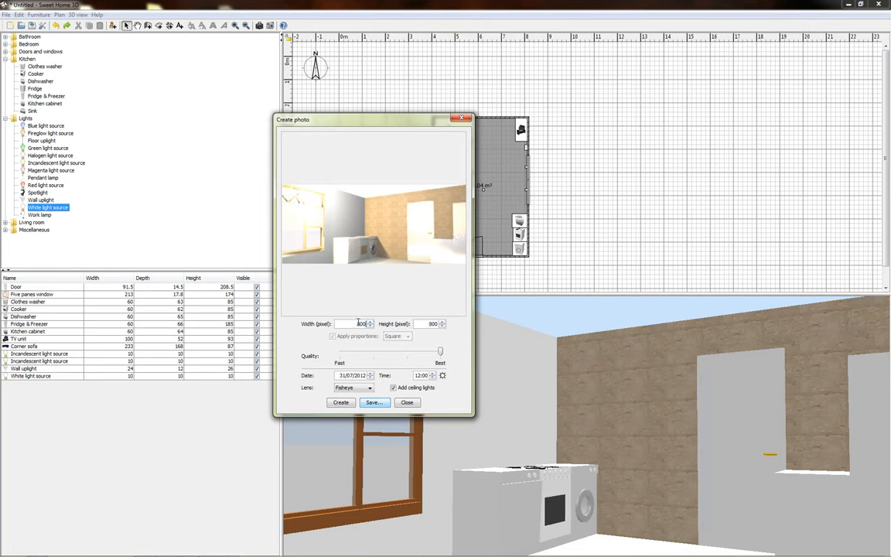
click(340, 402)
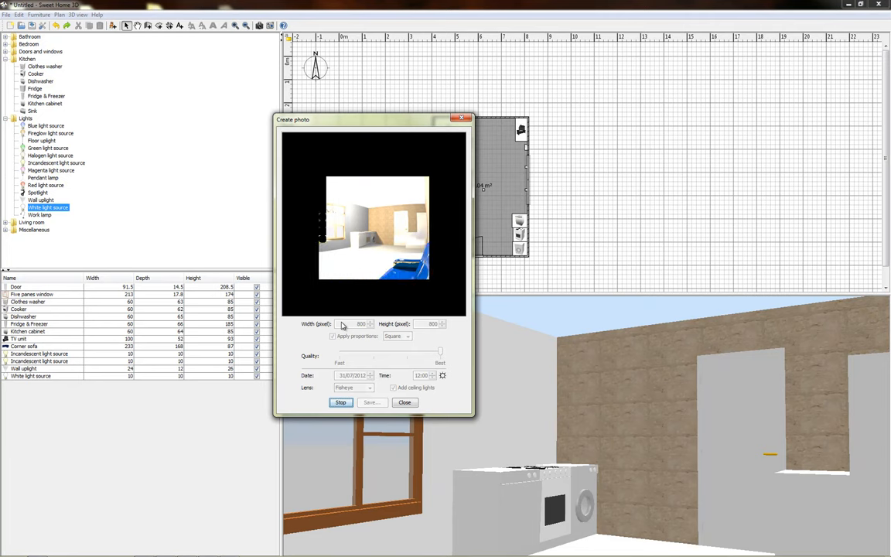
Step: Review Import furniture and Import furniture library in the Furniture menu, then go to the browser
click(39, 15)
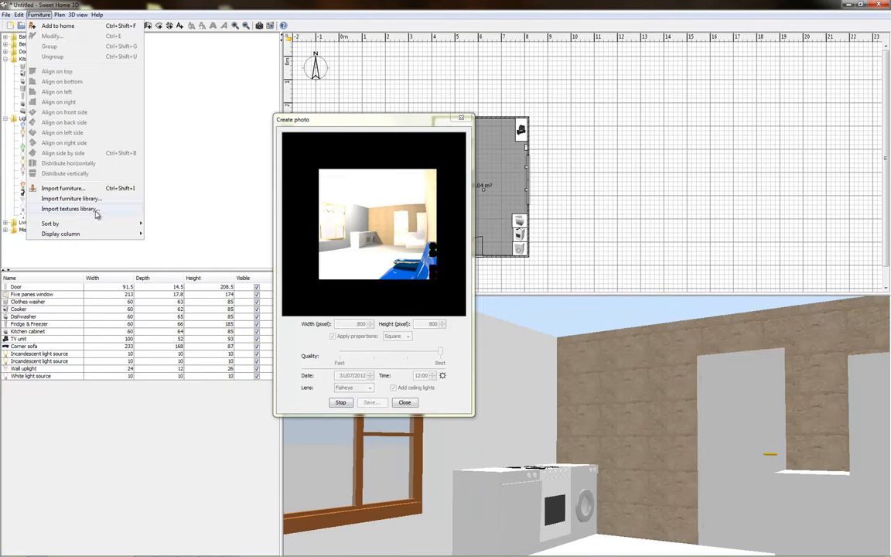
click(80, 16)
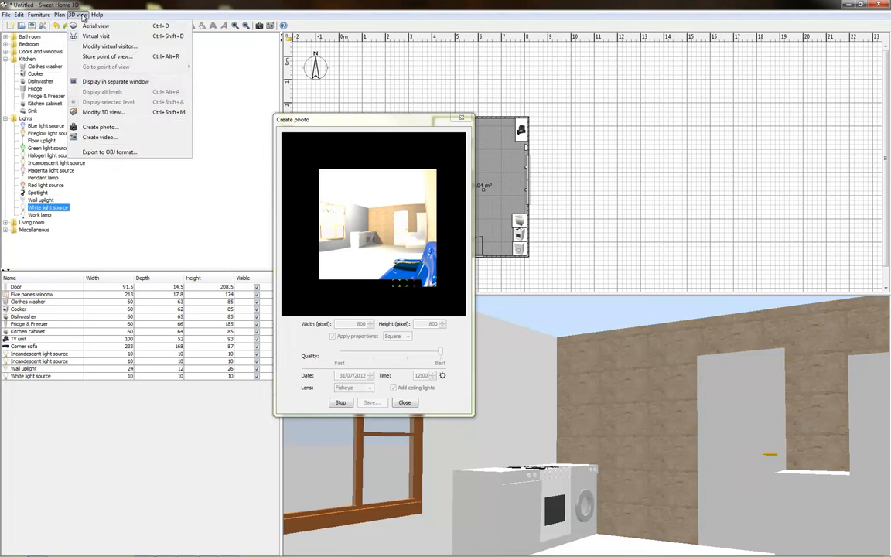
click(37, 16)
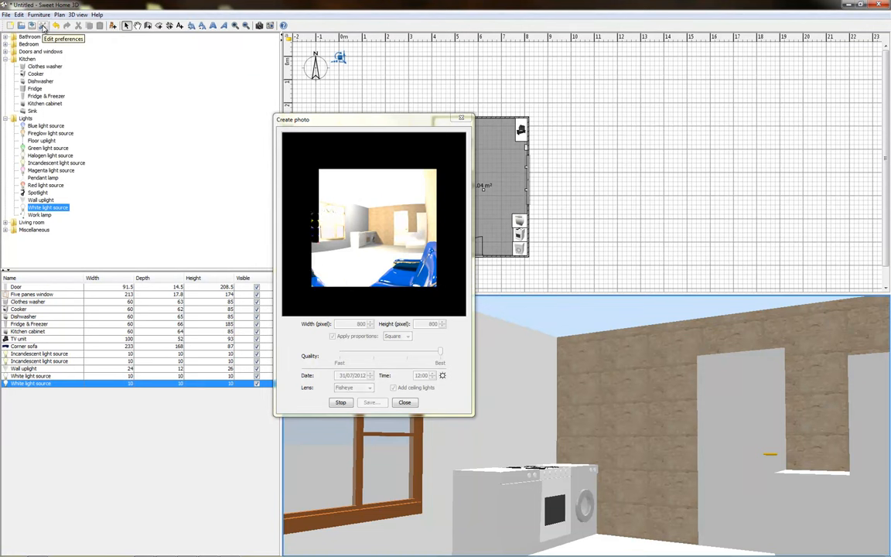
click(39, 16)
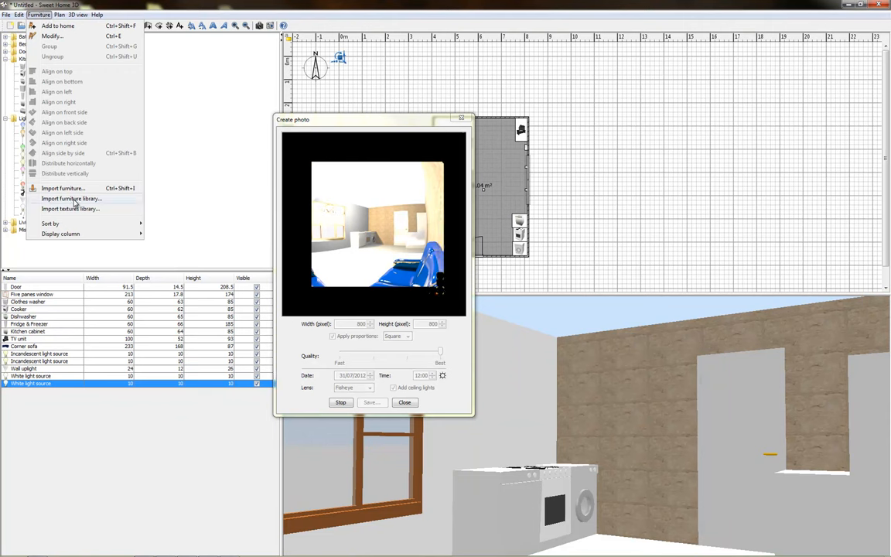
click(69, 198)
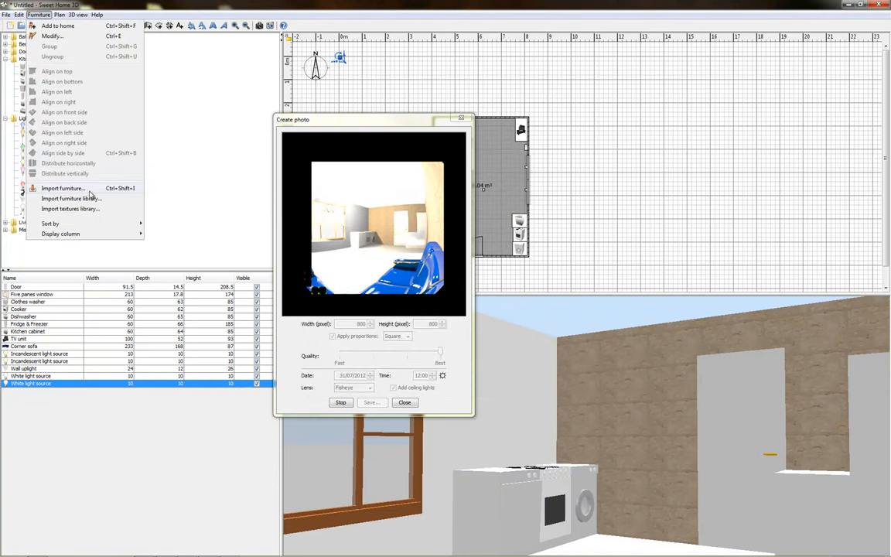
click(62, 189)
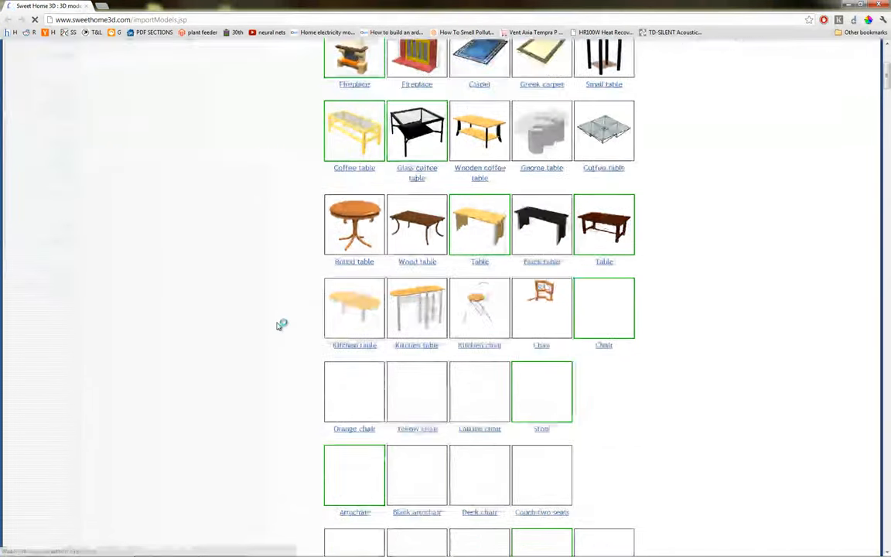
Step: Scroll the Sweet Home 3D models page down to the lights and kitchen cabinets
scroll(down, 3)
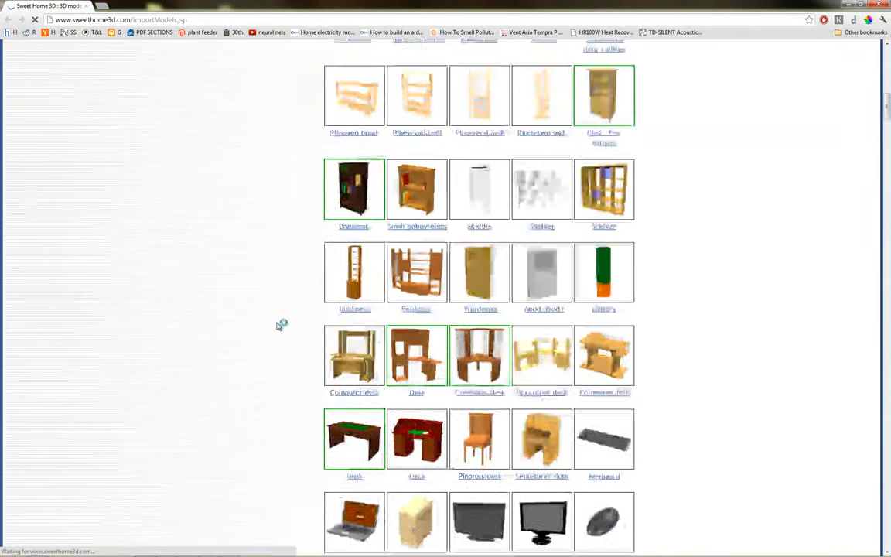
scroll(down, 3)
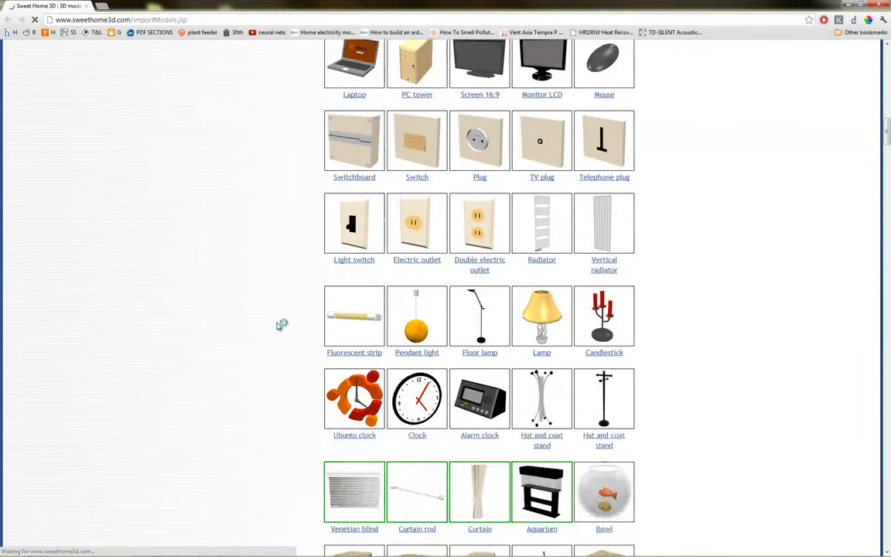
scroll(down, 3)
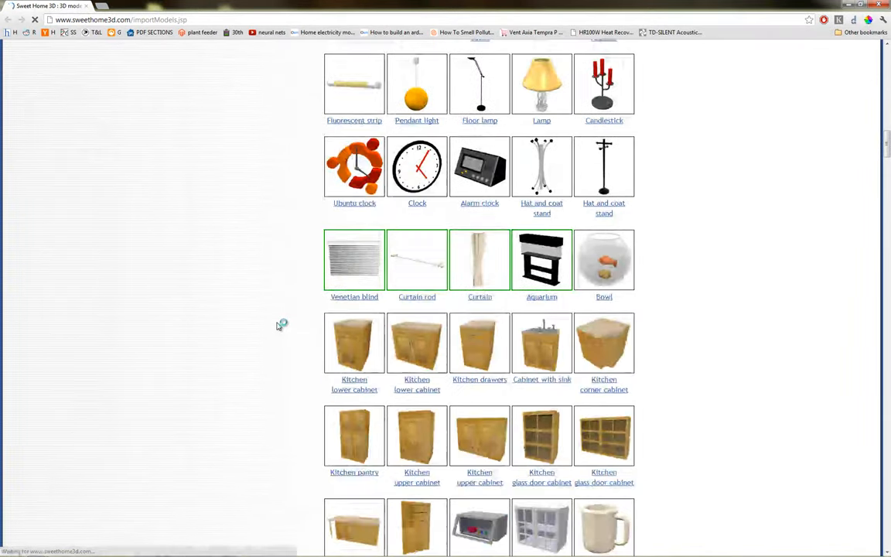
mouse_move(355, 165)
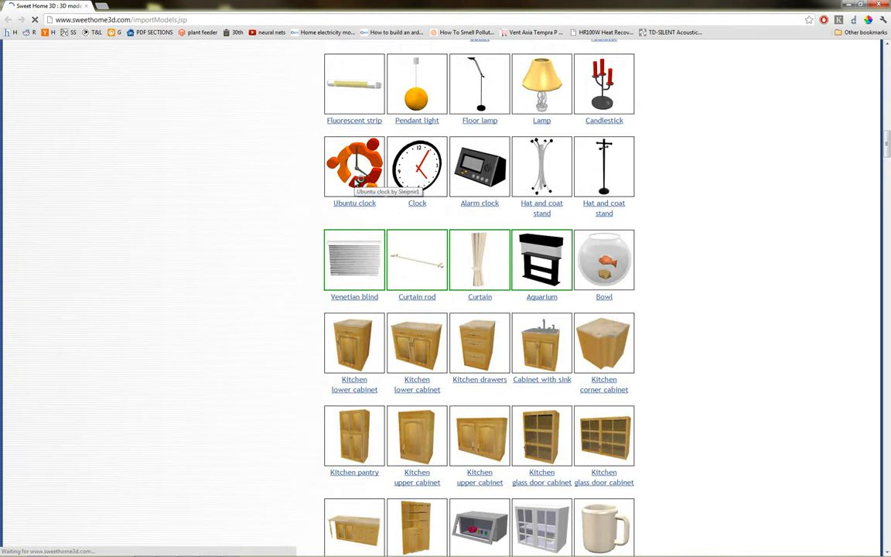
scroll(down, 3)
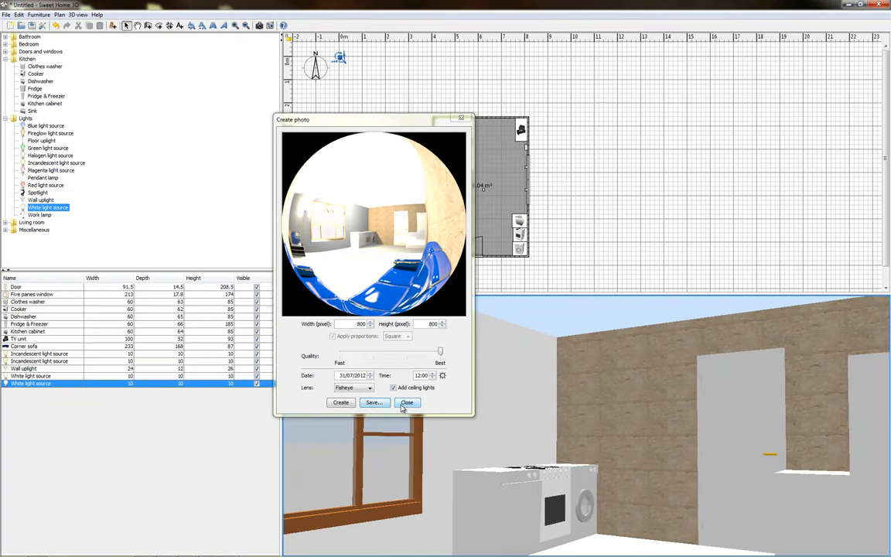
Step: Close Create photo and show the About box for Sweet Home 3D version 3.5
click(406, 402)
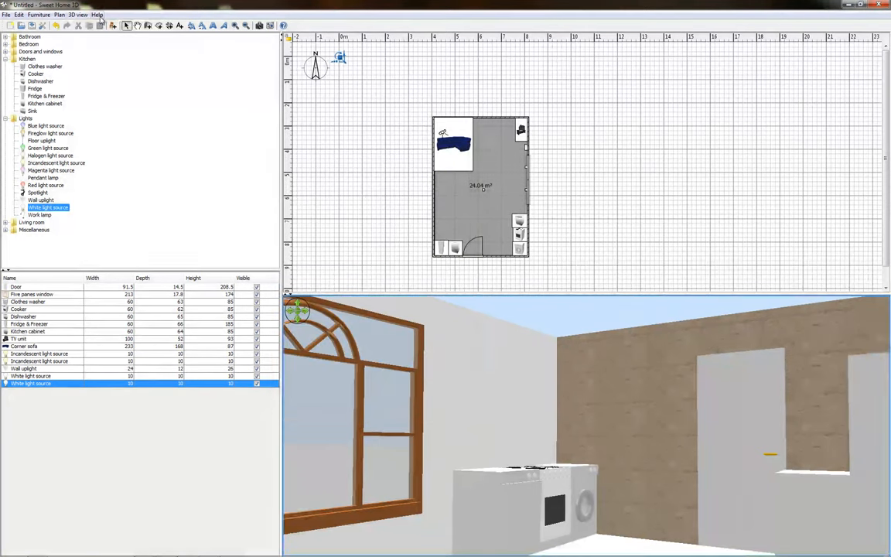
click(95, 16)
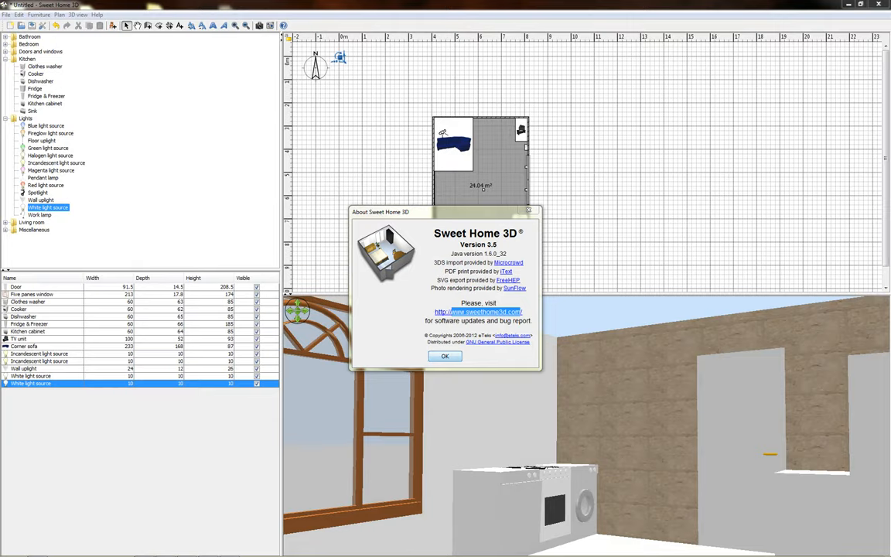
Step: Go to sweethome3d.com's Download page and scroll to the Other downloads archives
click(478, 312)
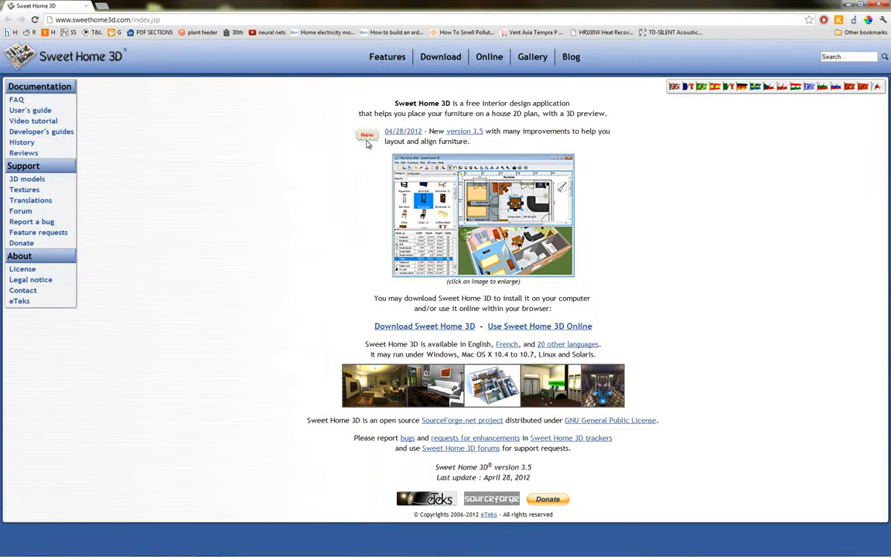
mouse_move(439, 56)
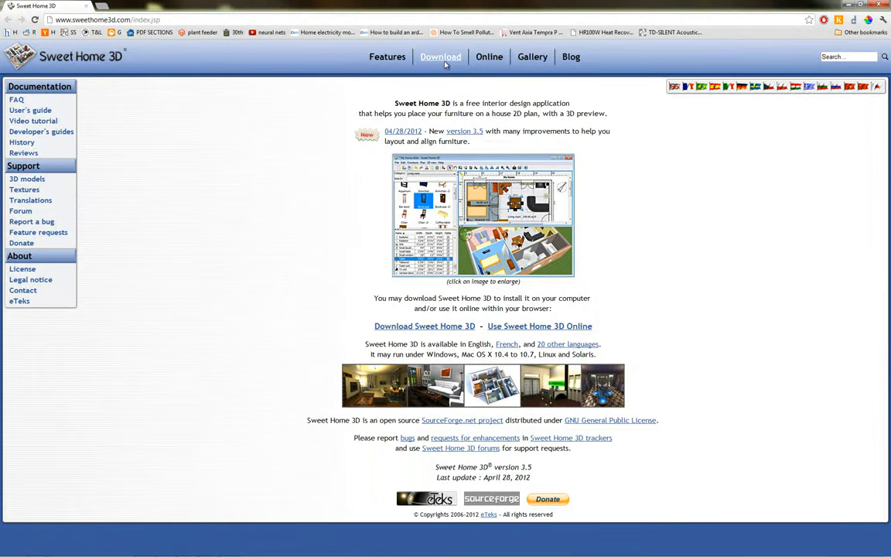
click(440, 56)
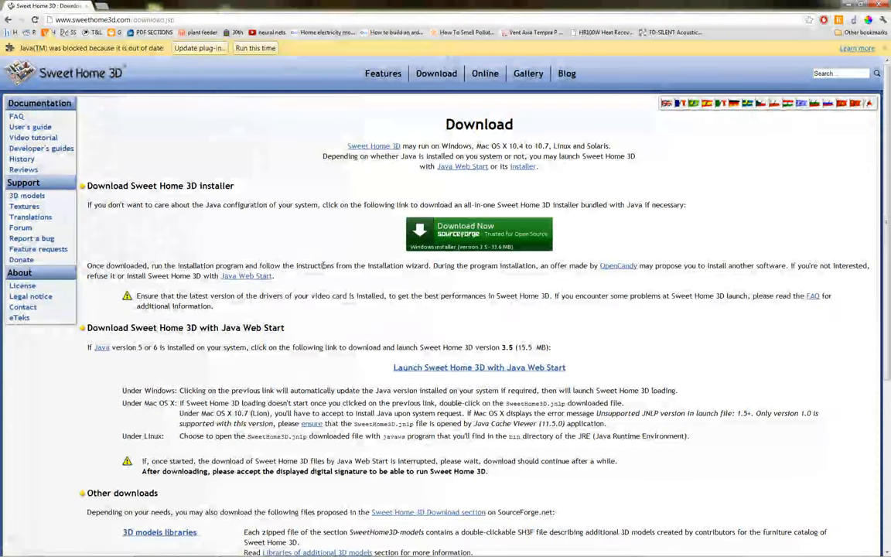
scroll(down, 3)
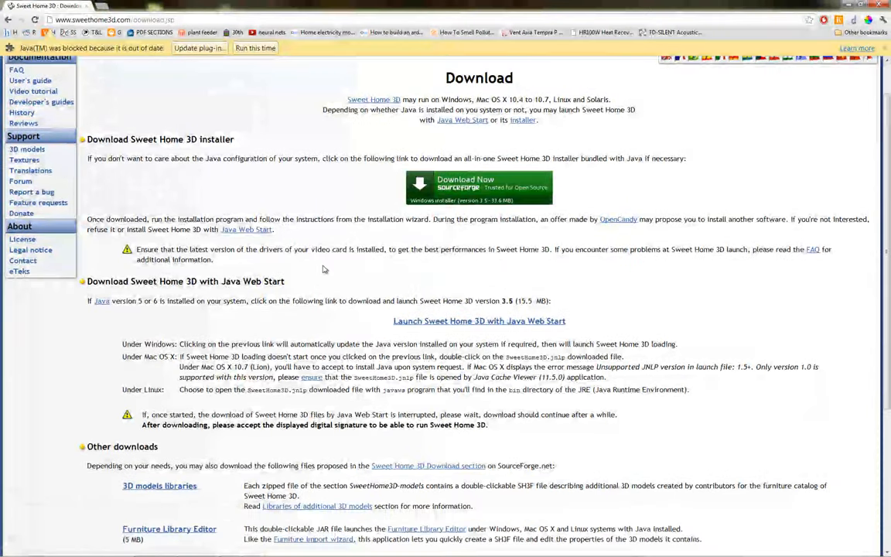
scroll(down, 3)
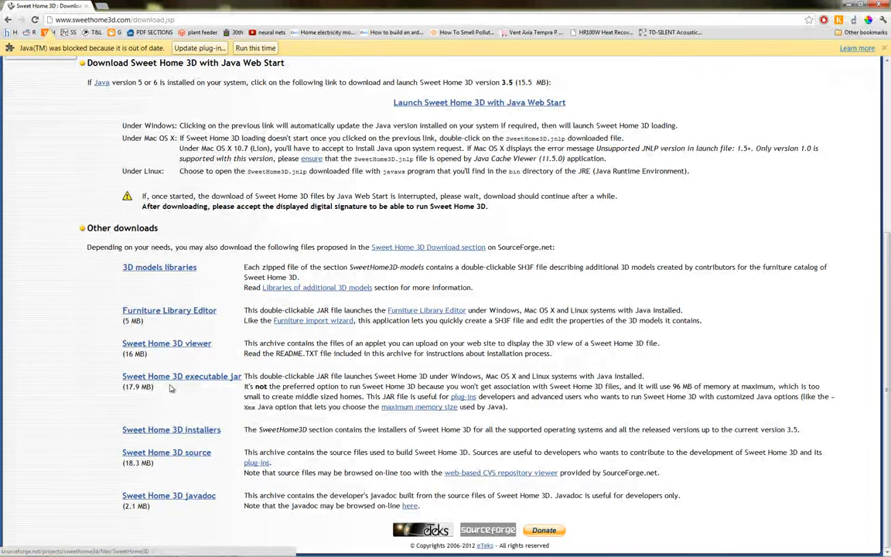
mouse_move(210, 405)
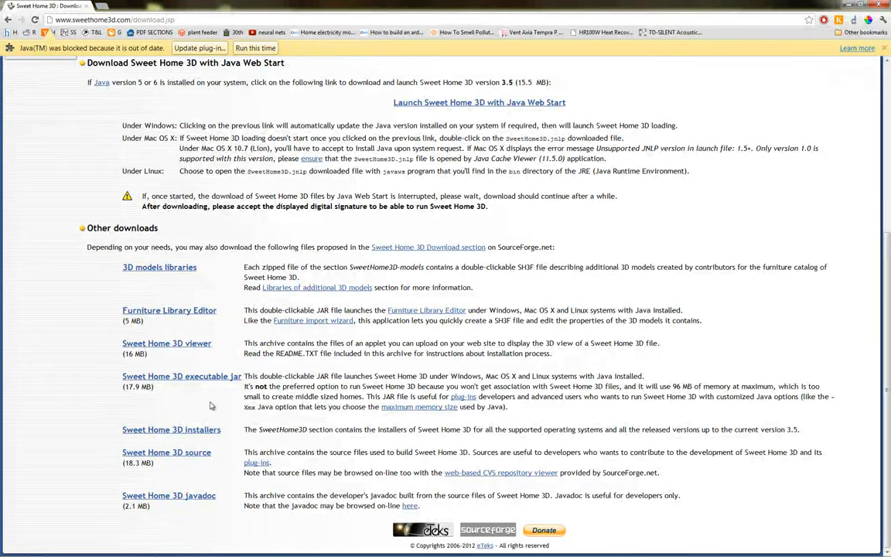